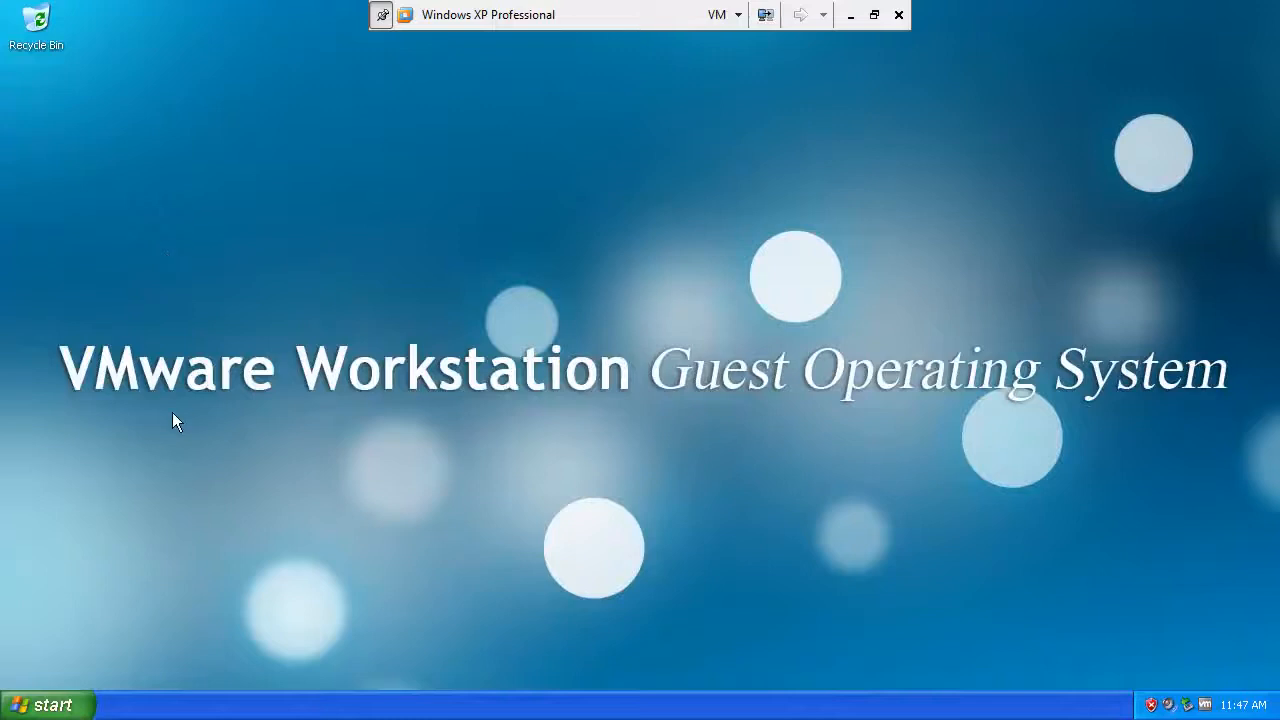
mouse_move(256, 364)
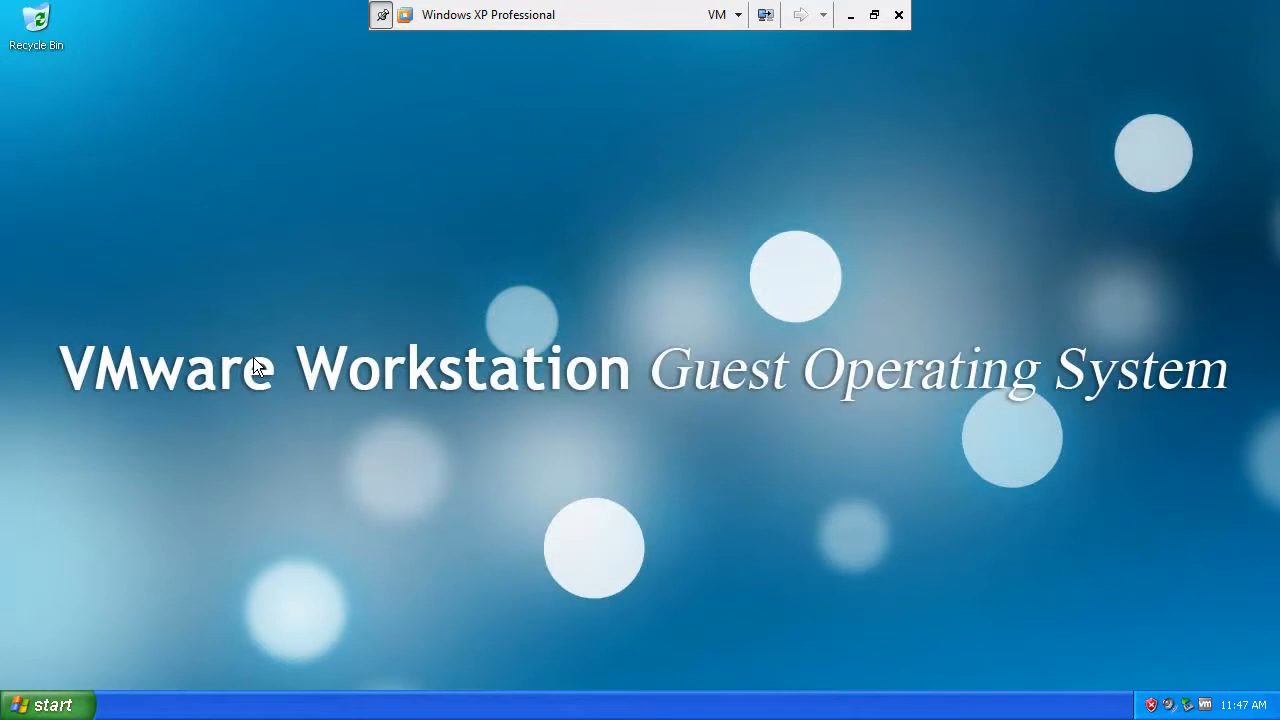
Open the Start menu, close it, and reopen it with Internet Explorer pointed at
click(44, 704)
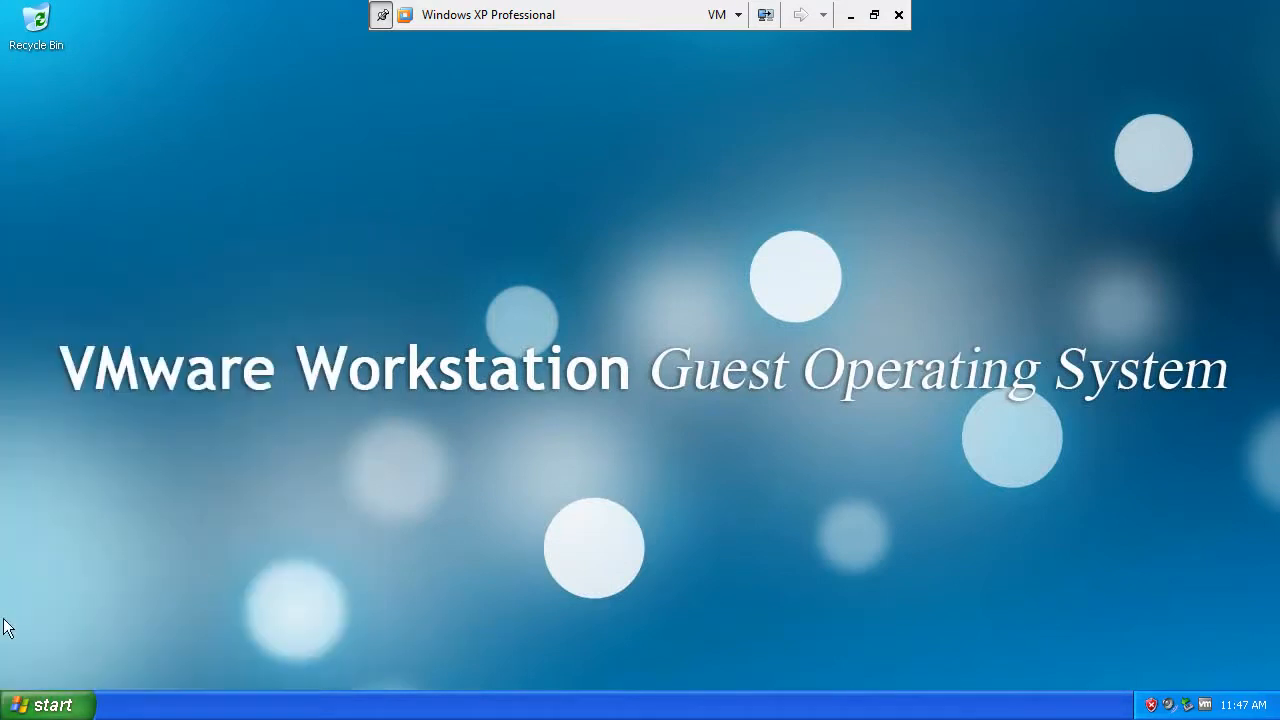
click(44, 704)
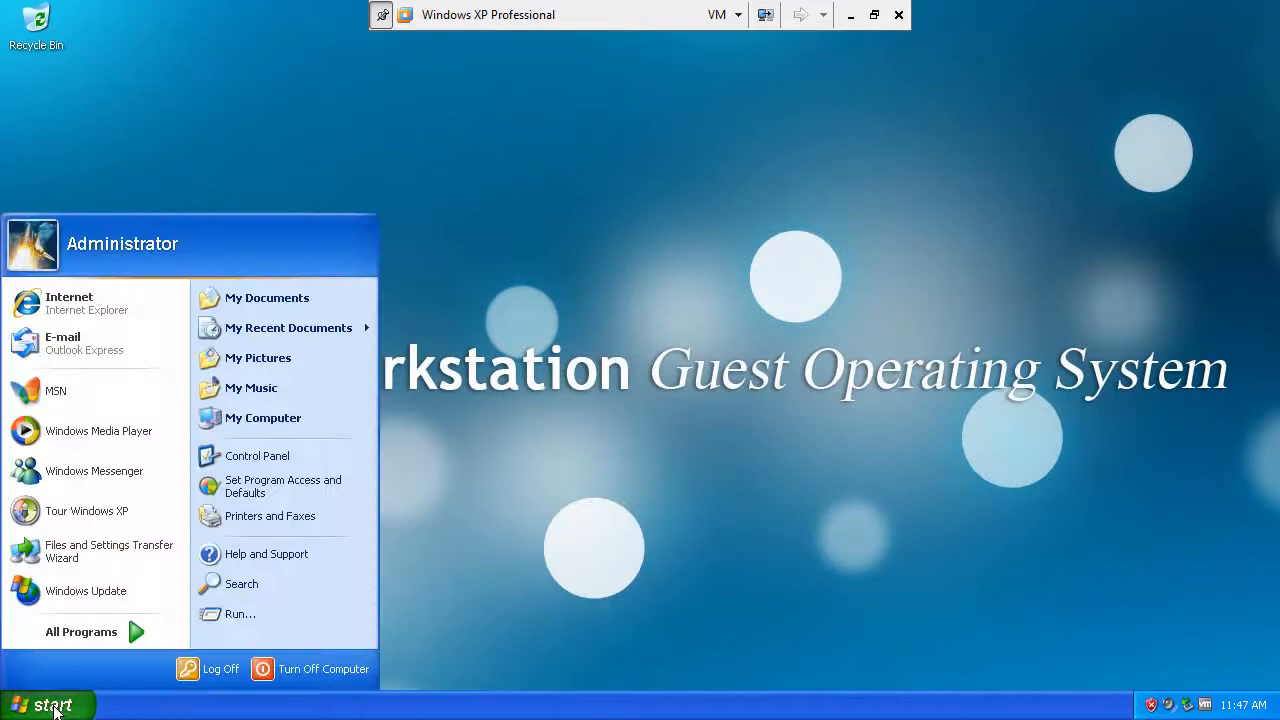
mouse_move(236, 614)
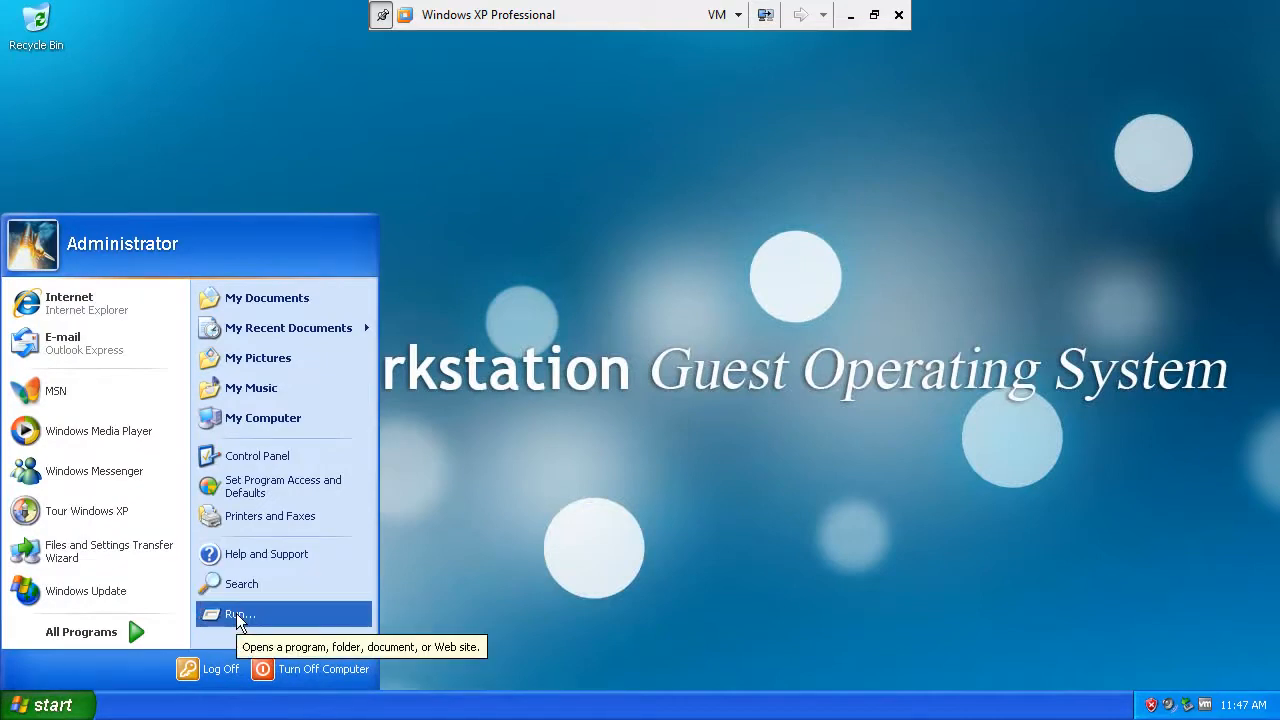
mouse_move(472, 520)
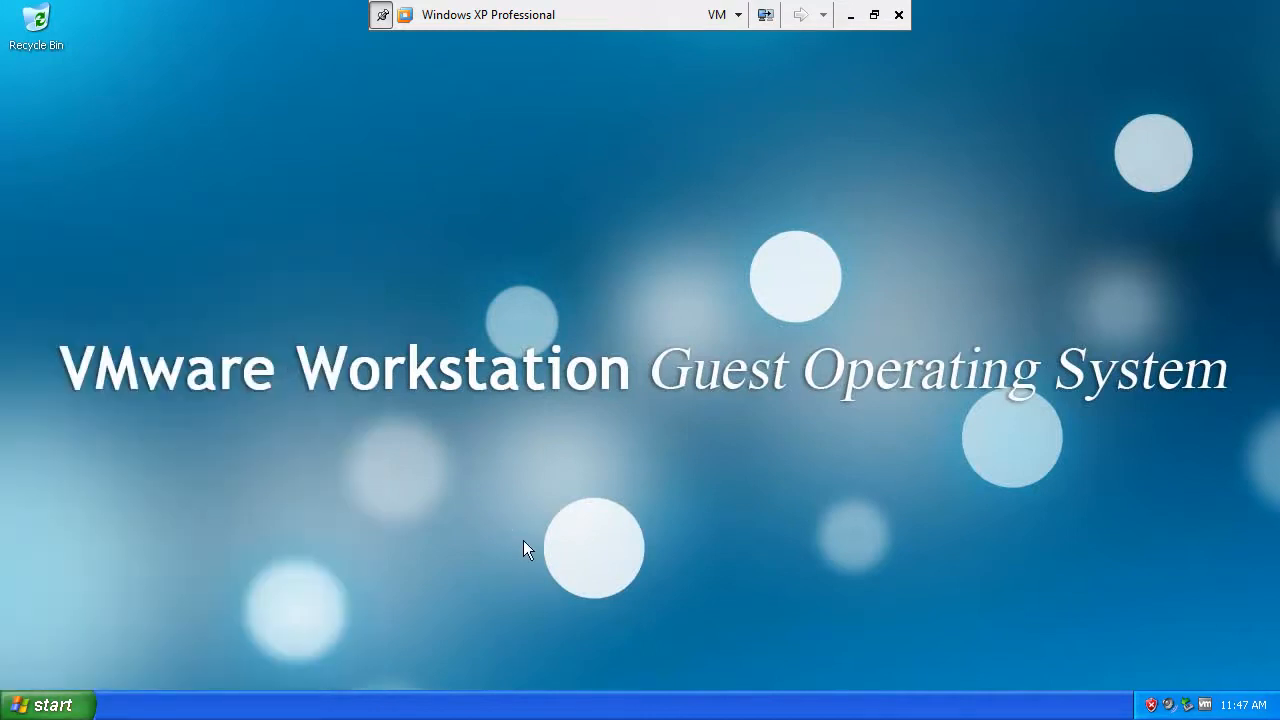
click(40, 704)
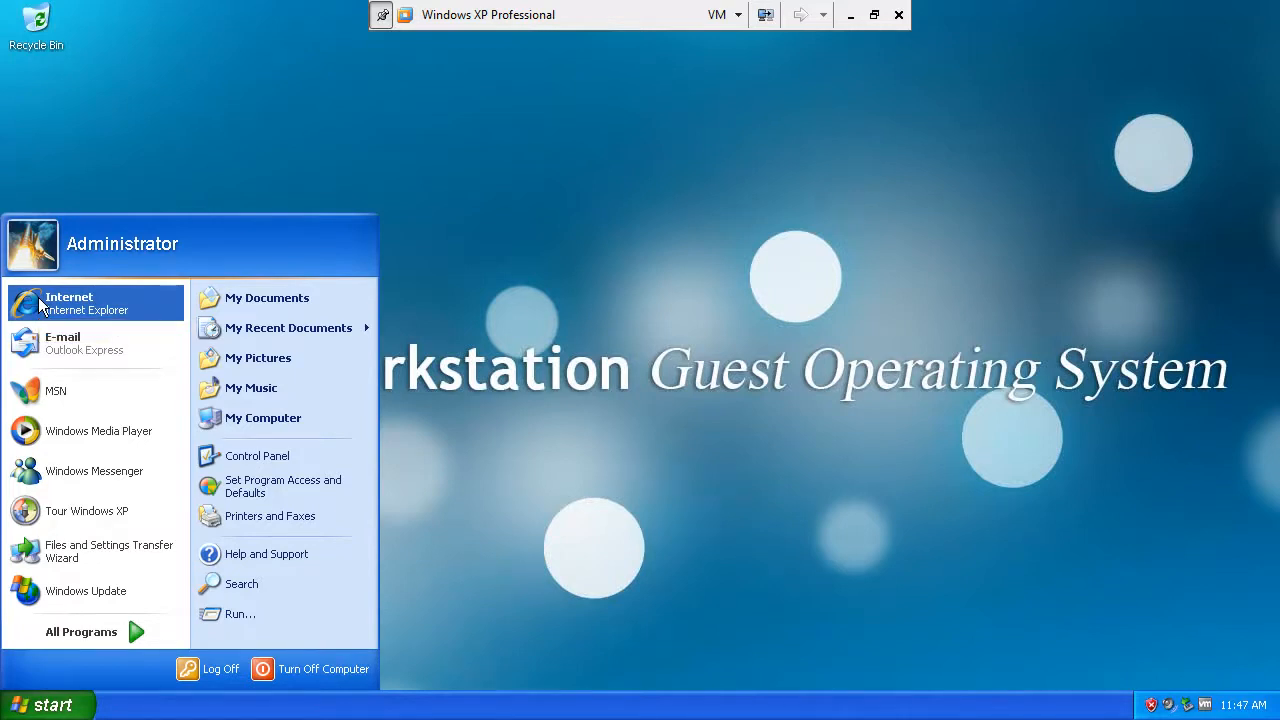
mouse_move(100, 662)
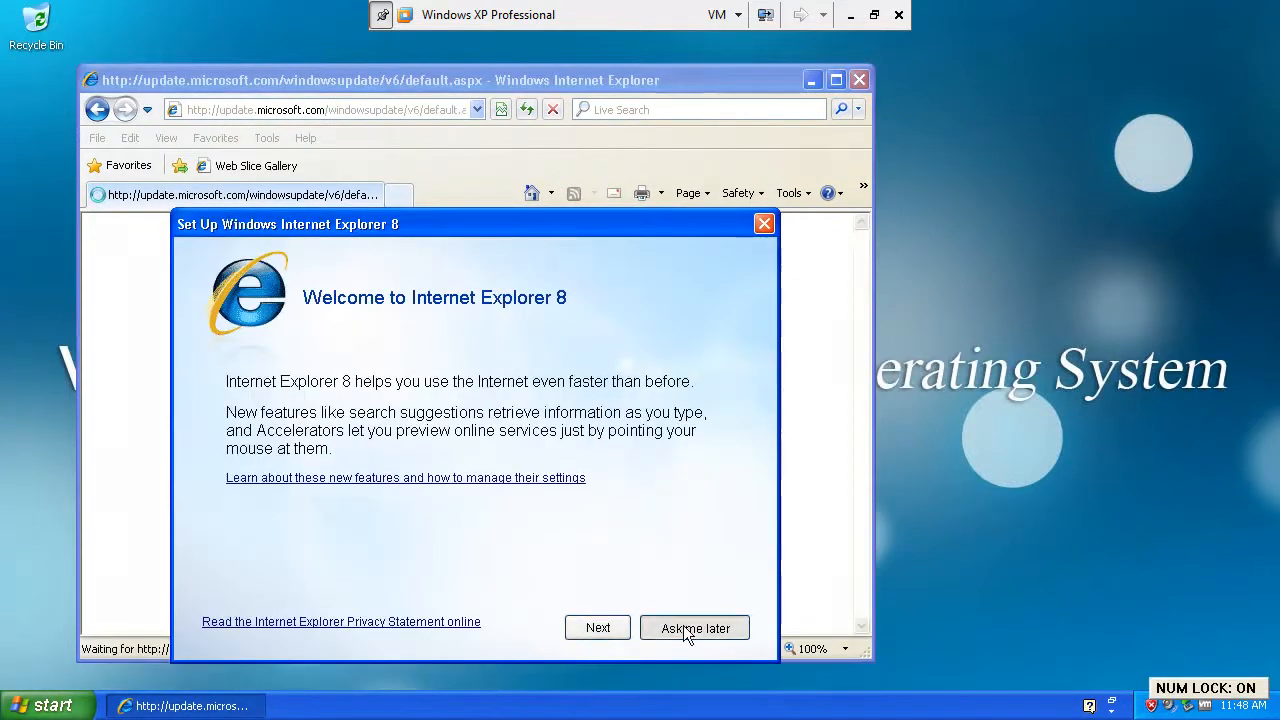
Postpone IE8 setup, run the Express update check and start turning on Automatic Updates
click(696, 628)
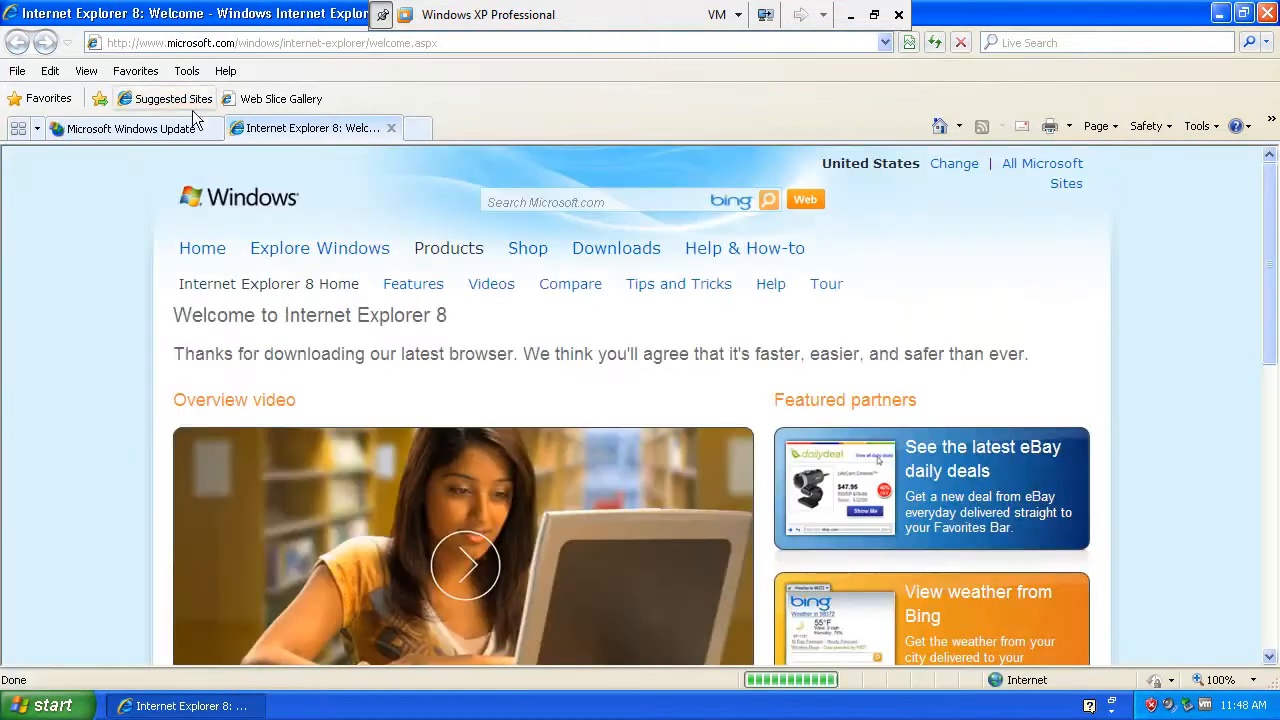
click(136, 128)
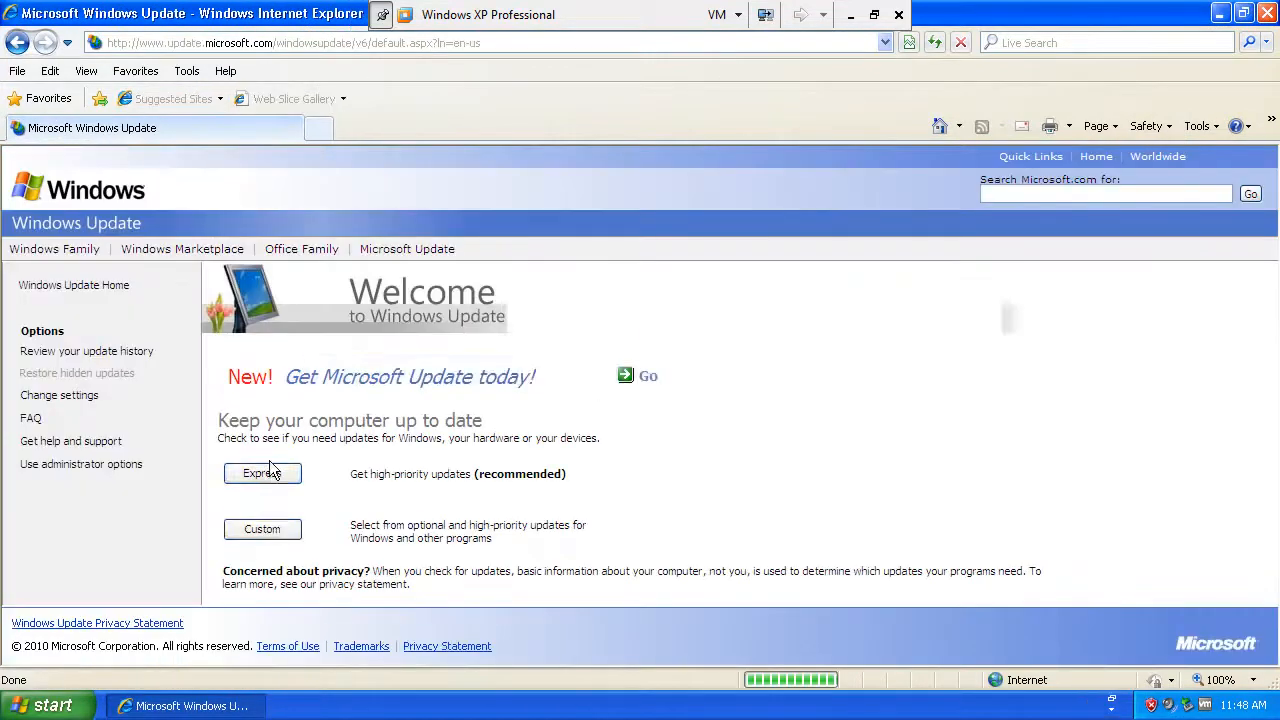
click(262, 472)
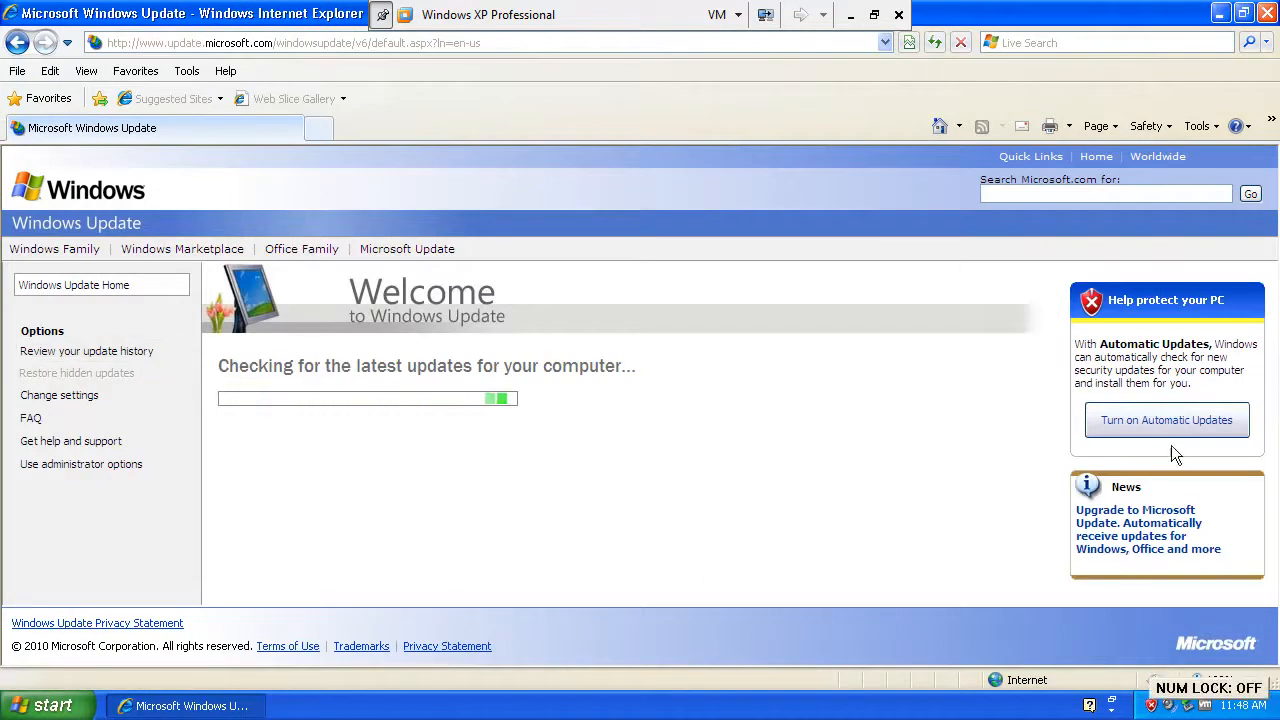
click(1166, 420)
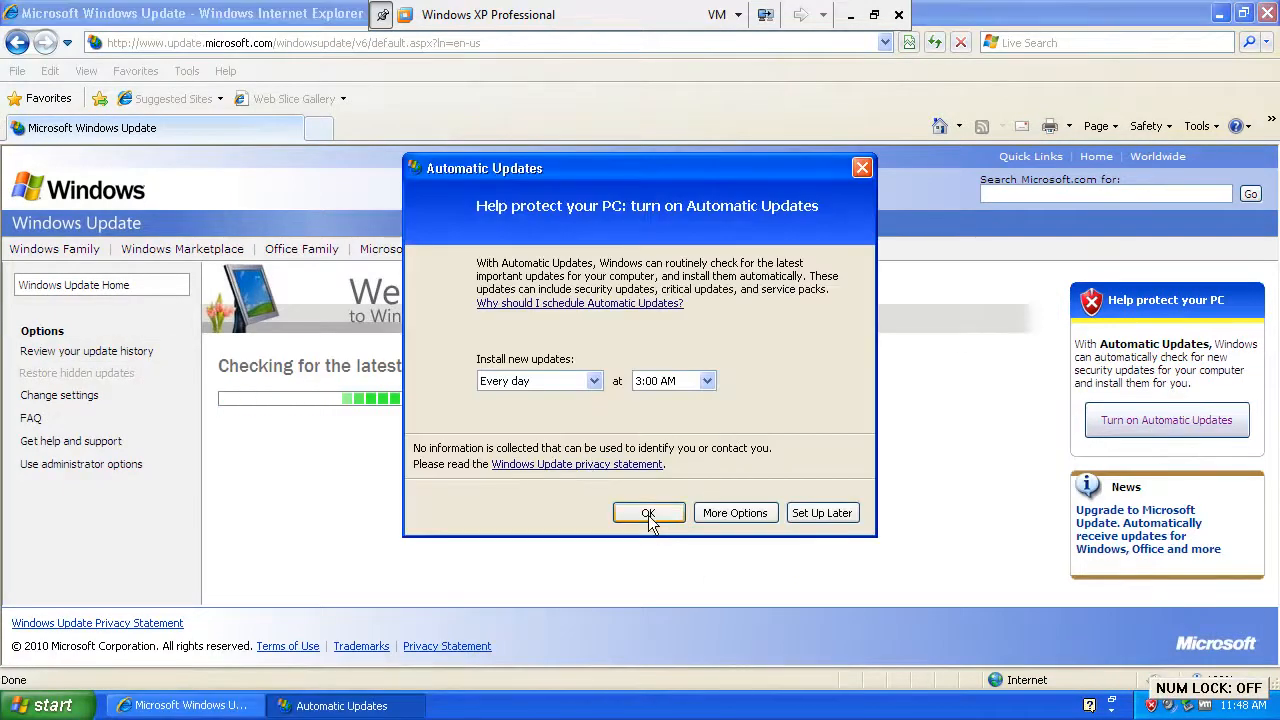
Accept the daily 3:00 AM Automatic Updates schedule
click(648, 512)
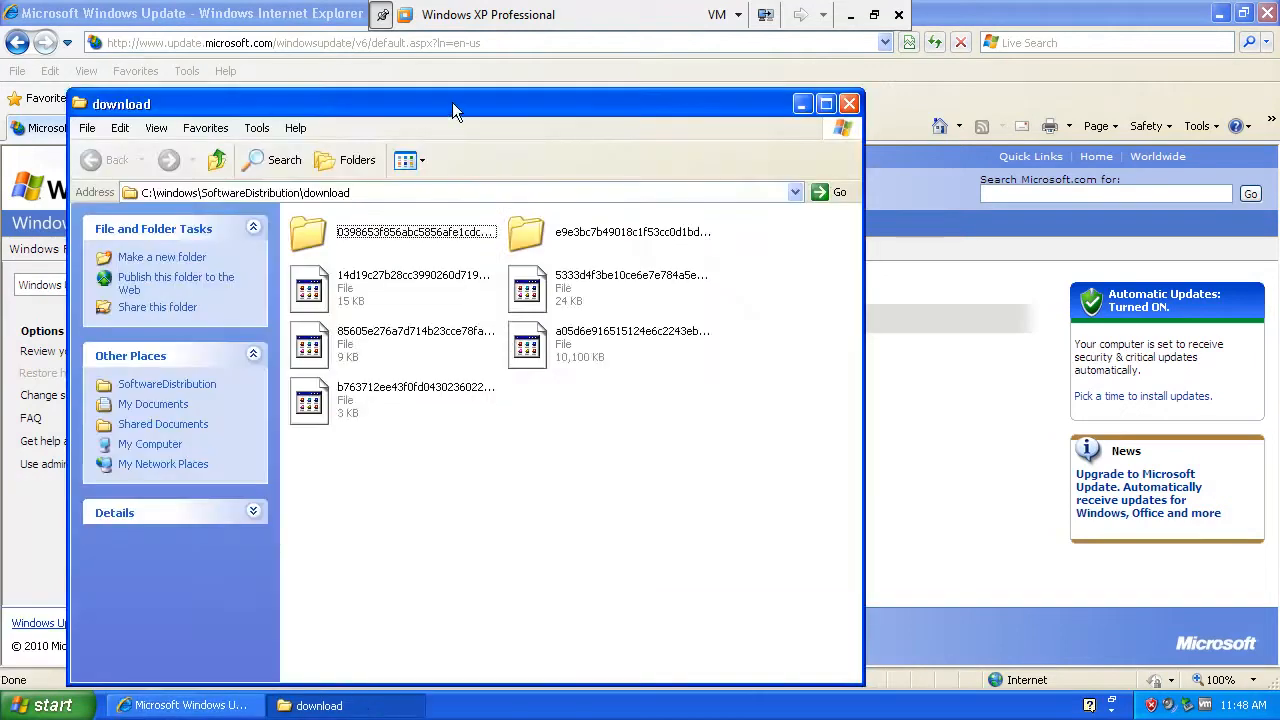
Reposition and review the download folder window, then confirm closing the Language Bar
drag(456, 110, 536, 128)
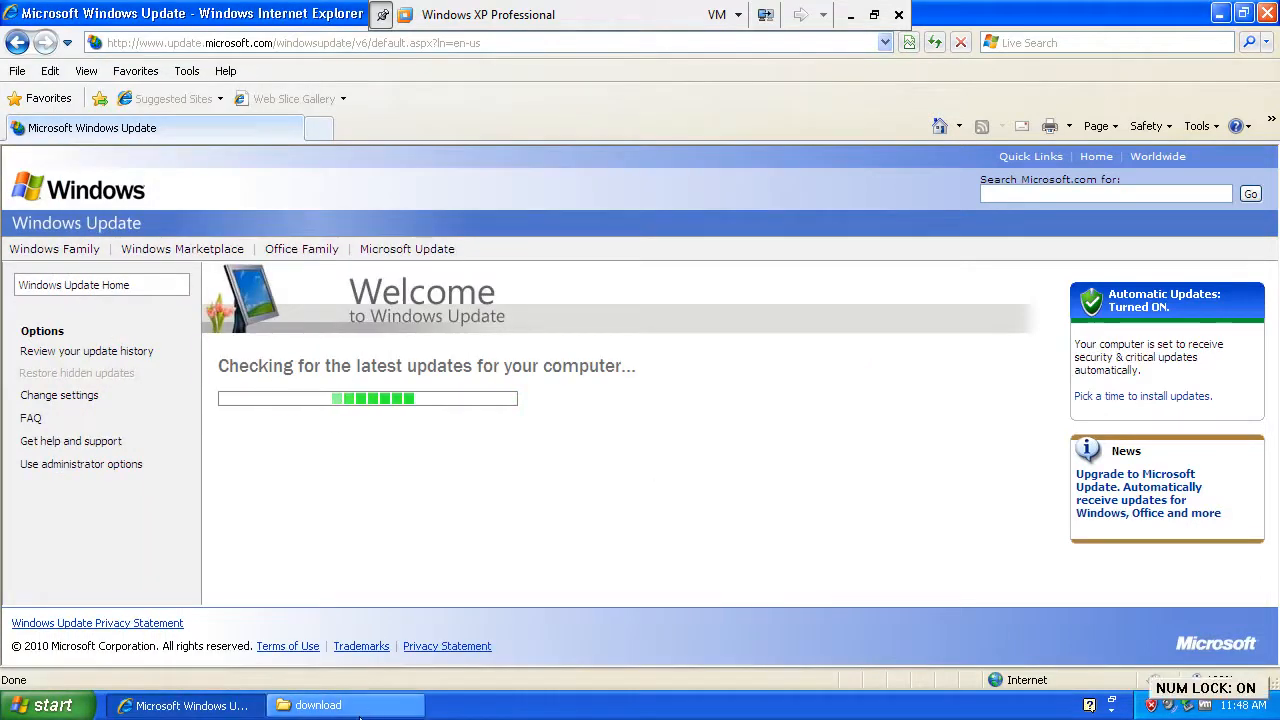
click(344, 704)
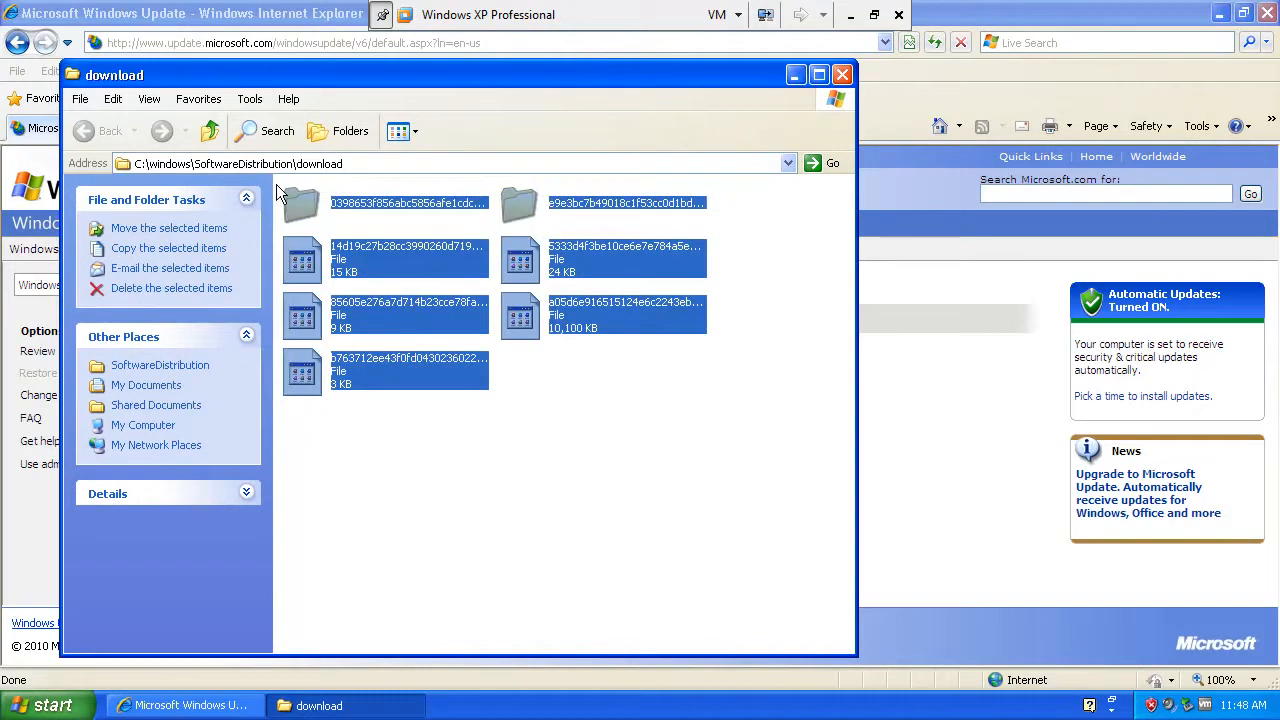
mouse_move(300, 204)
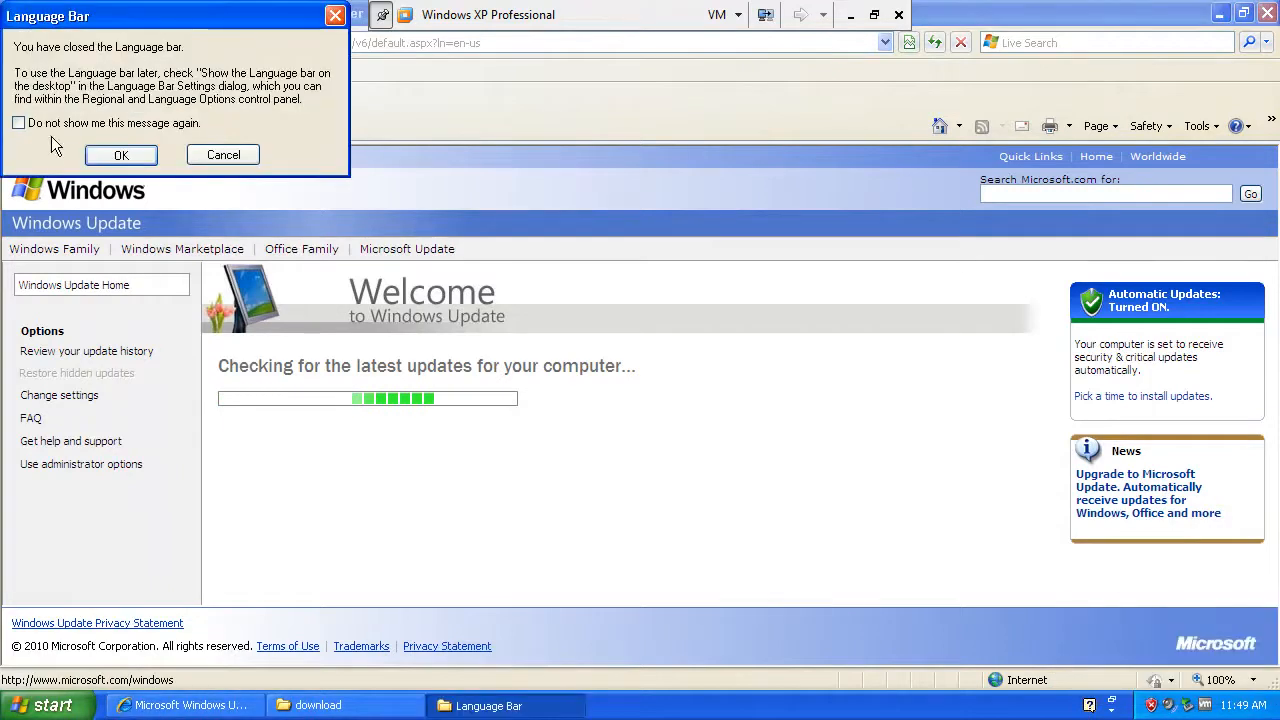
click(120, 154)
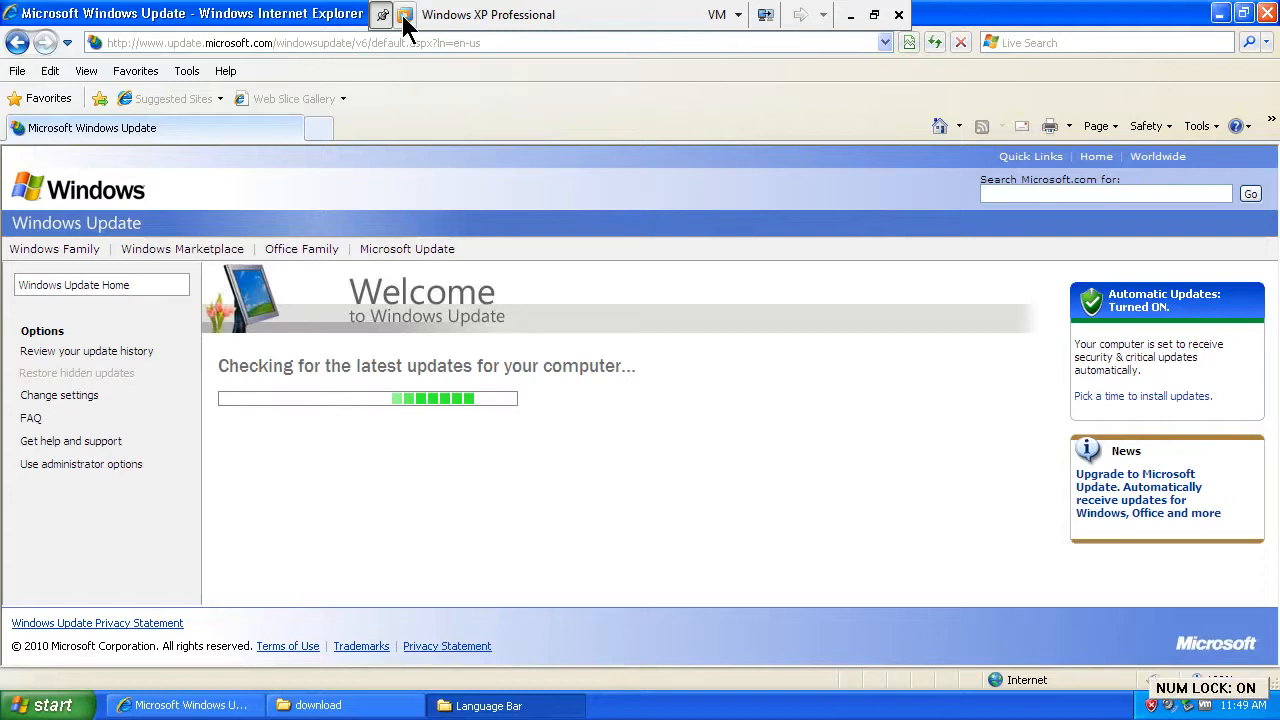
mouse_move(876, 16)
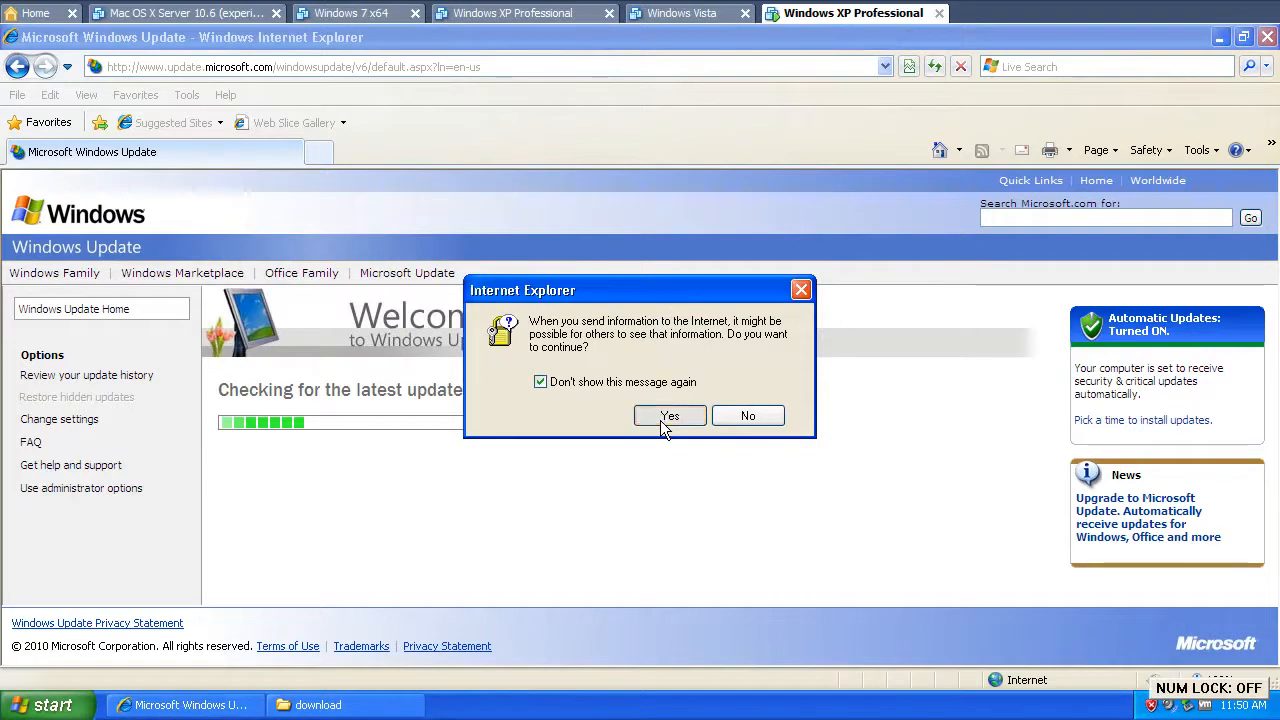
Agree to the Internet Explorer prompt and move the Installing Updates dialog aside
click(668, 414)
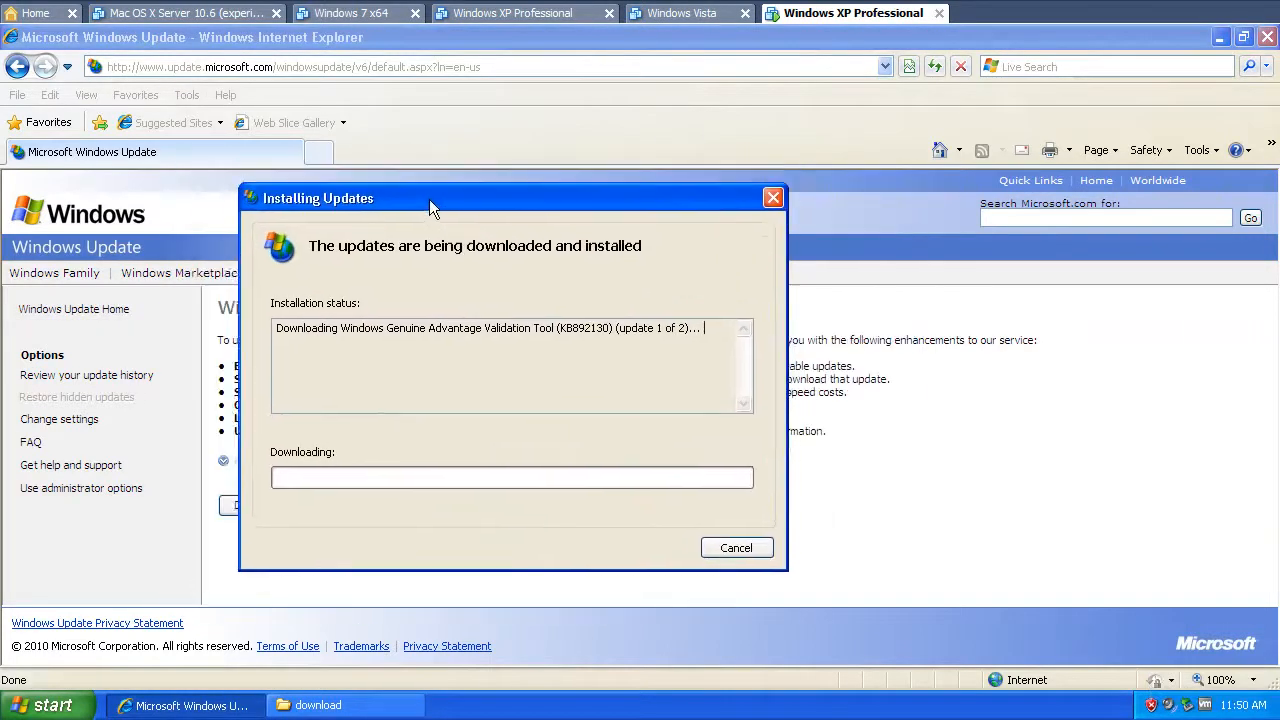
drag(430, 198, 408, 200)
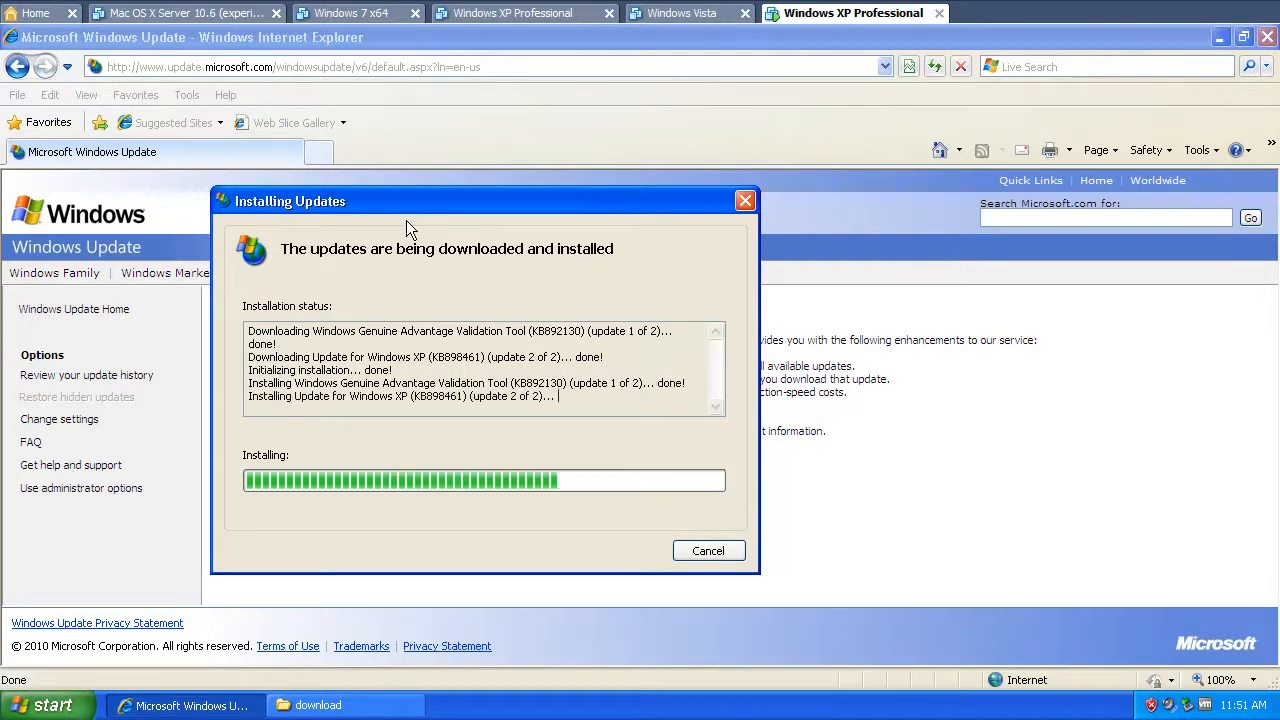
mouse_move(464, 216)
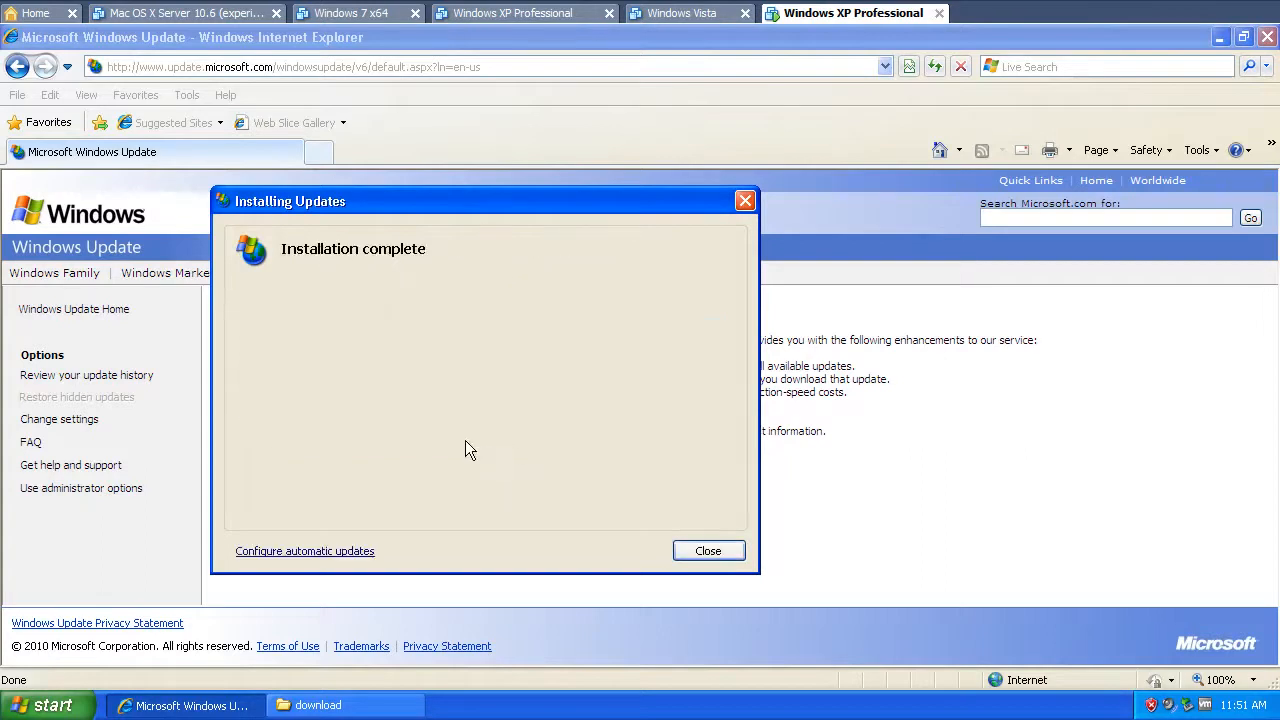
Close the finished installer, show the 72 high-priority updates and send them to review and install
click(708, 550)
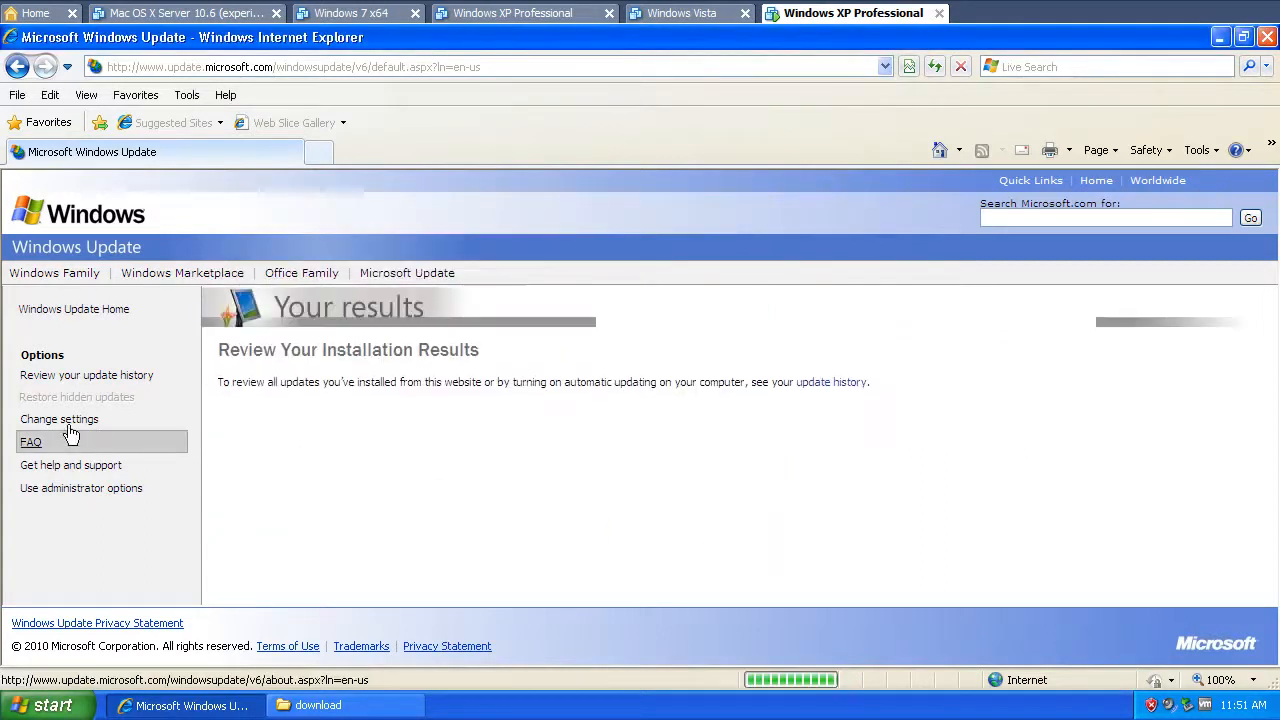
mouse_move(248, 514)
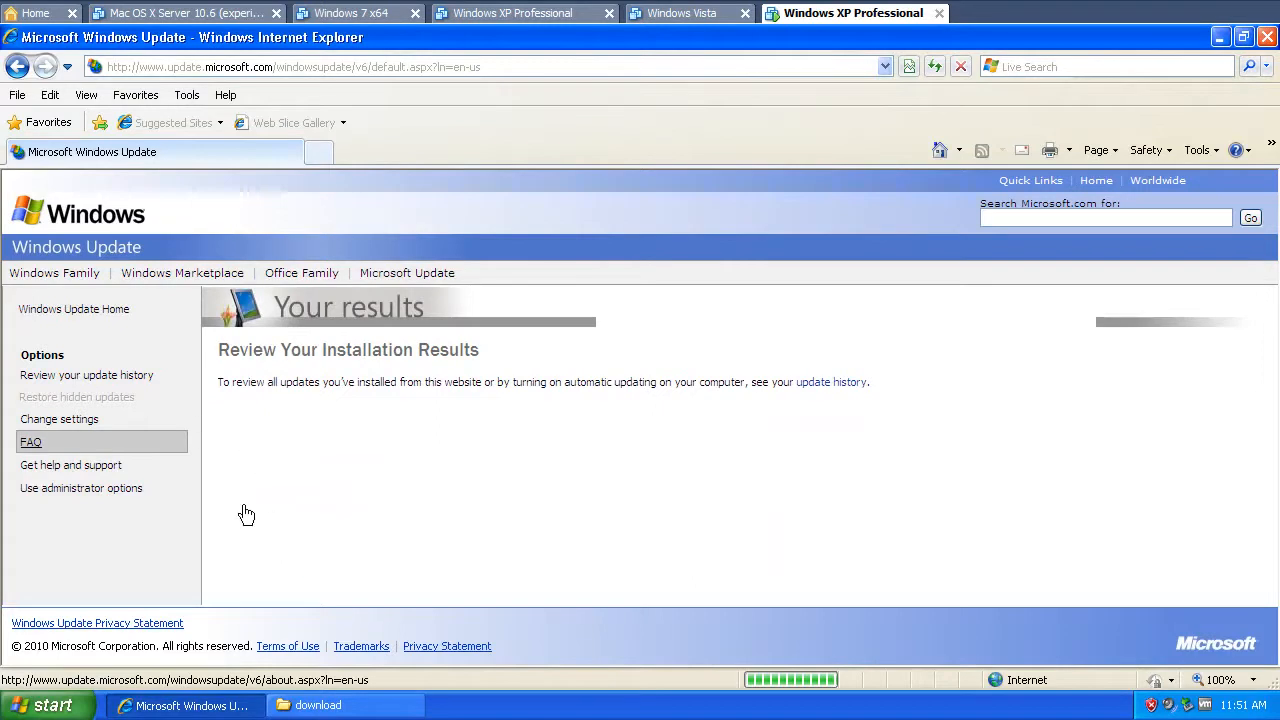
mouse_move(184, 400)
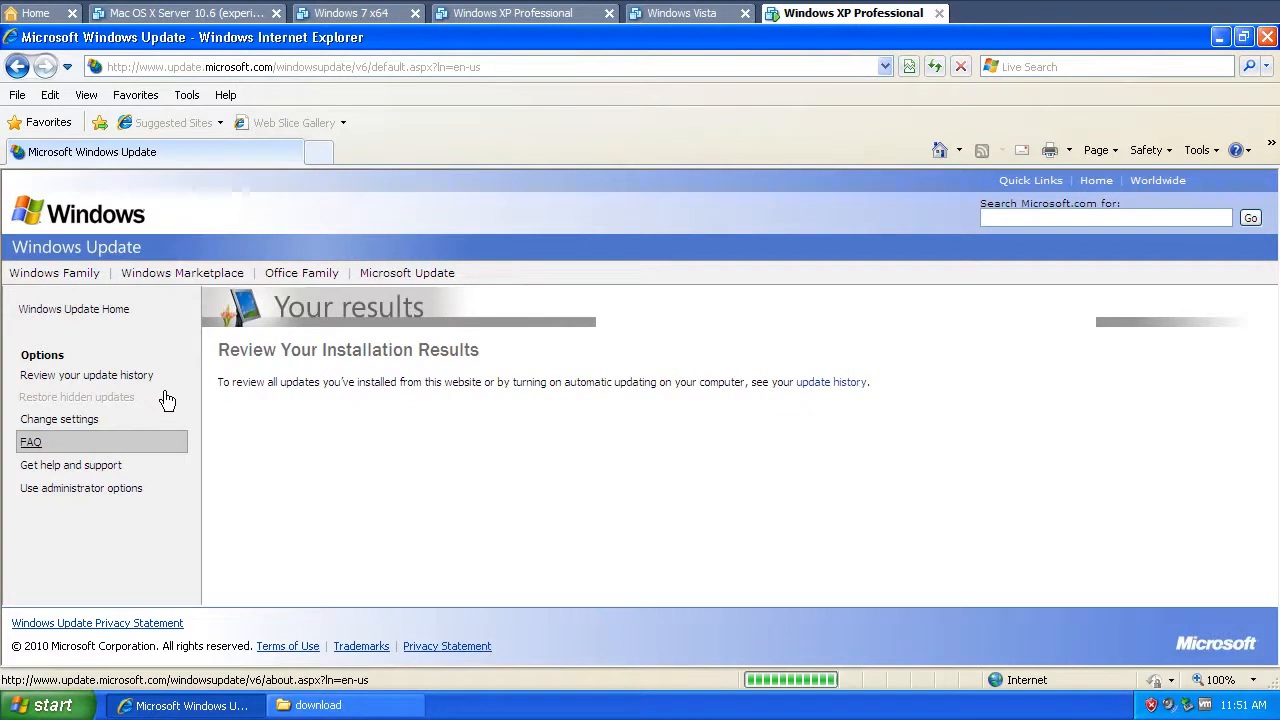
mouse_move(472, 496)
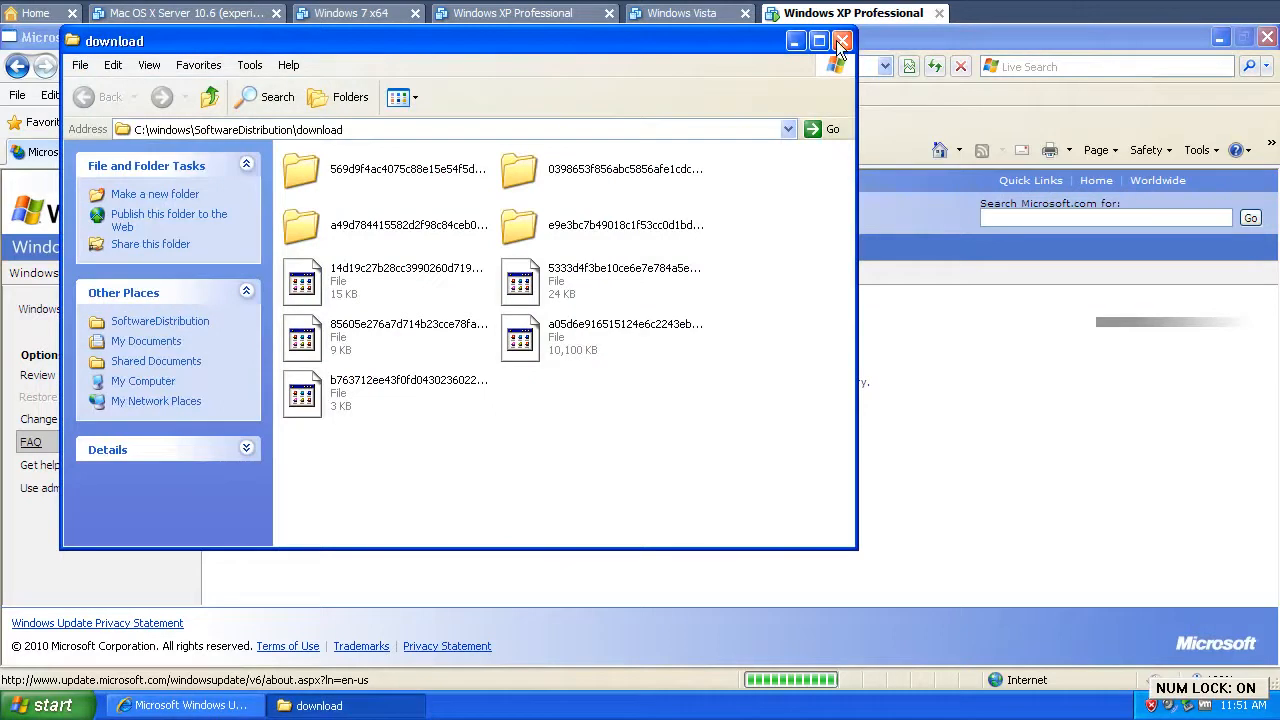
click(840, 40)
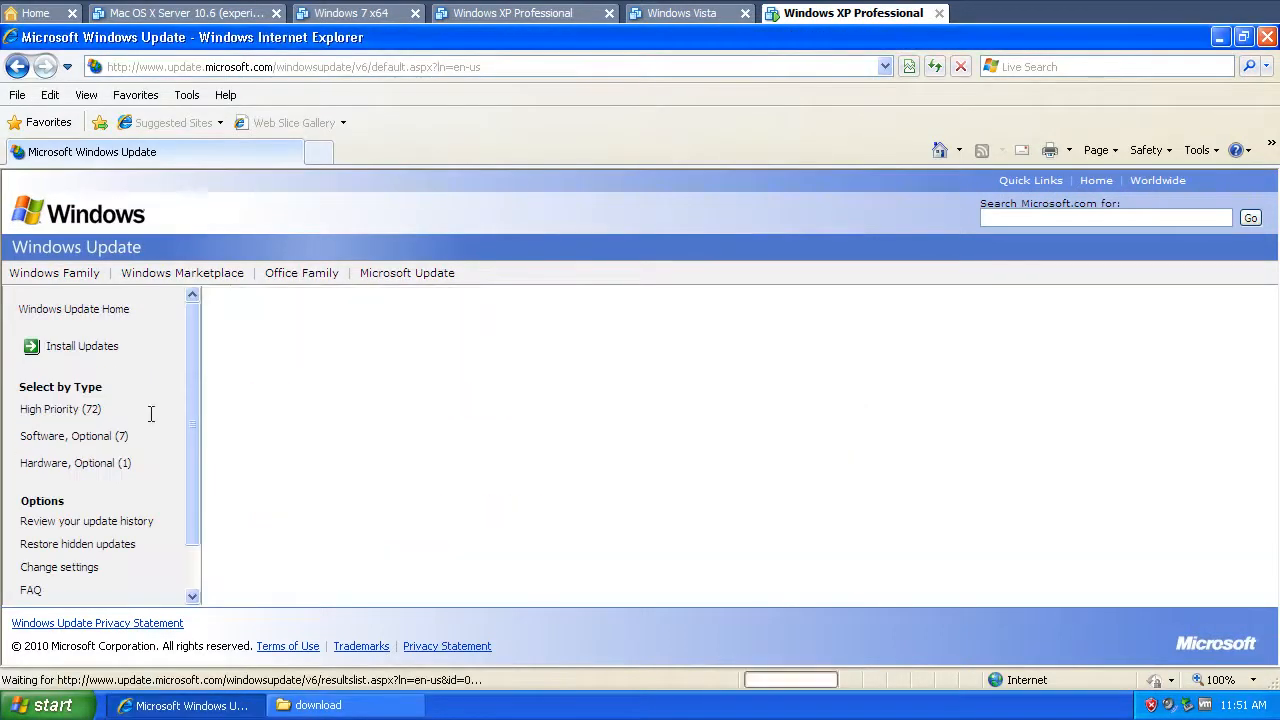
click(60, 408)
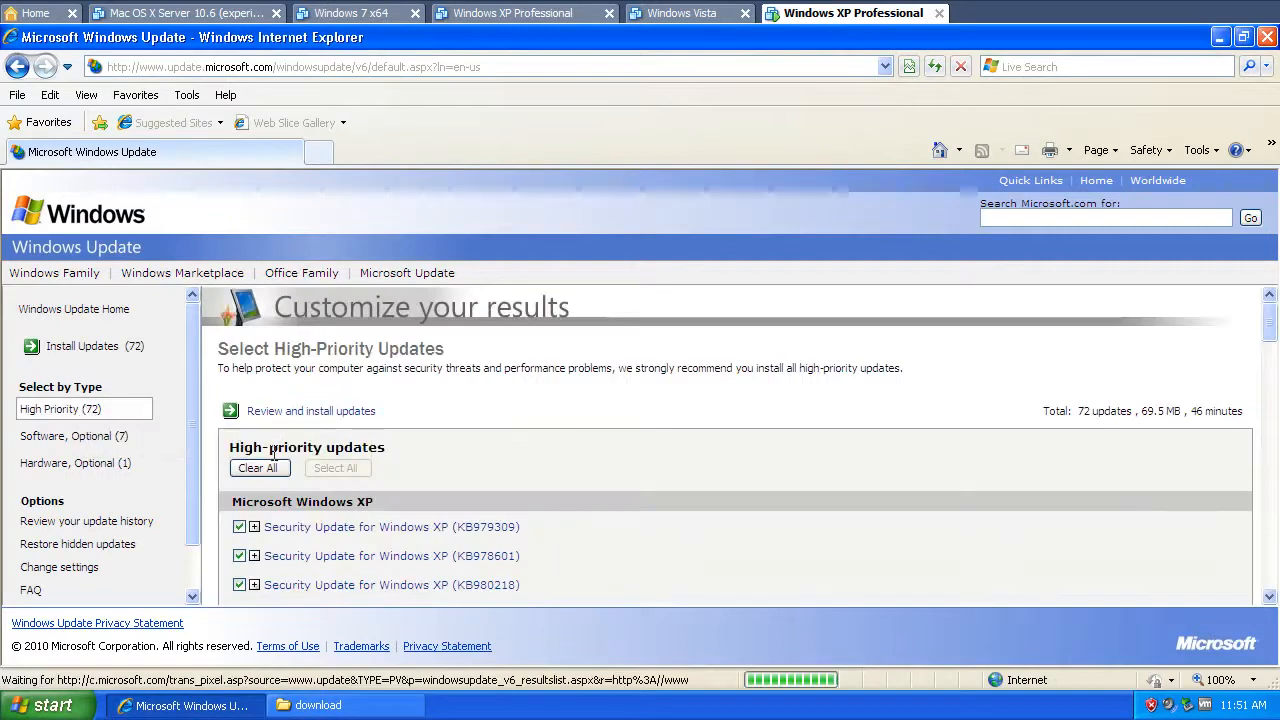
mouse_move(310, 410)
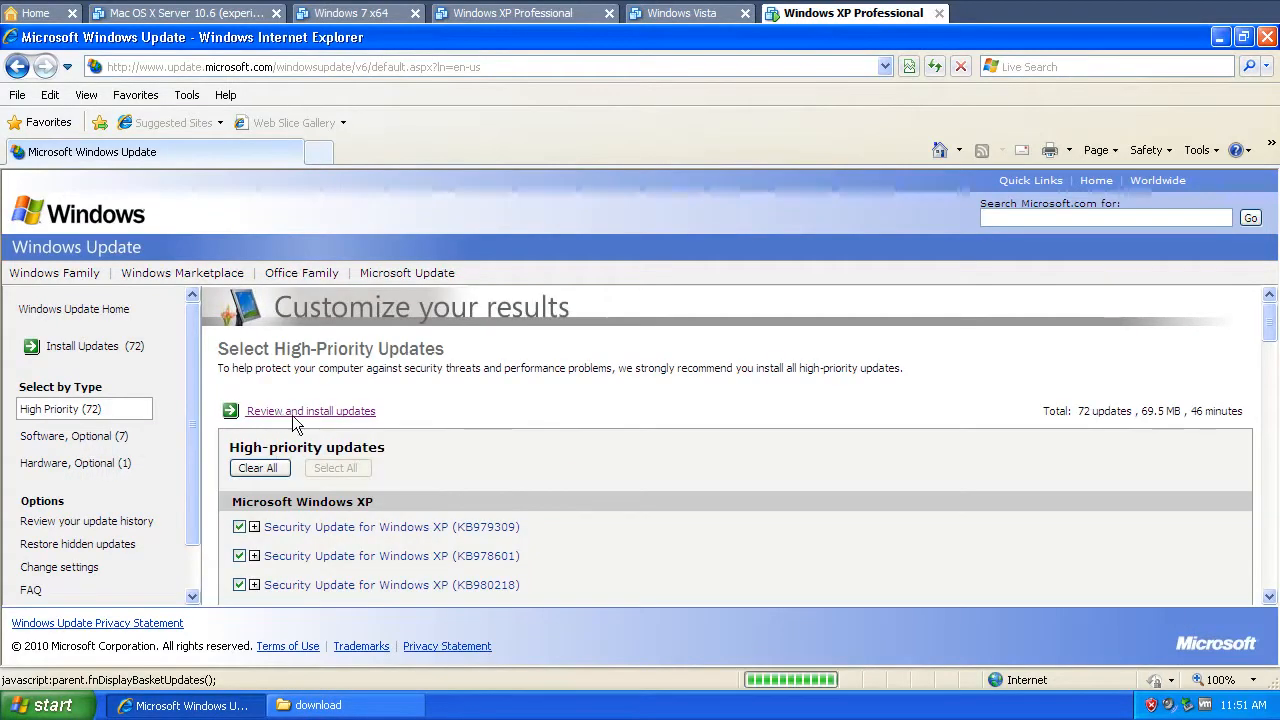
click(310, 410)
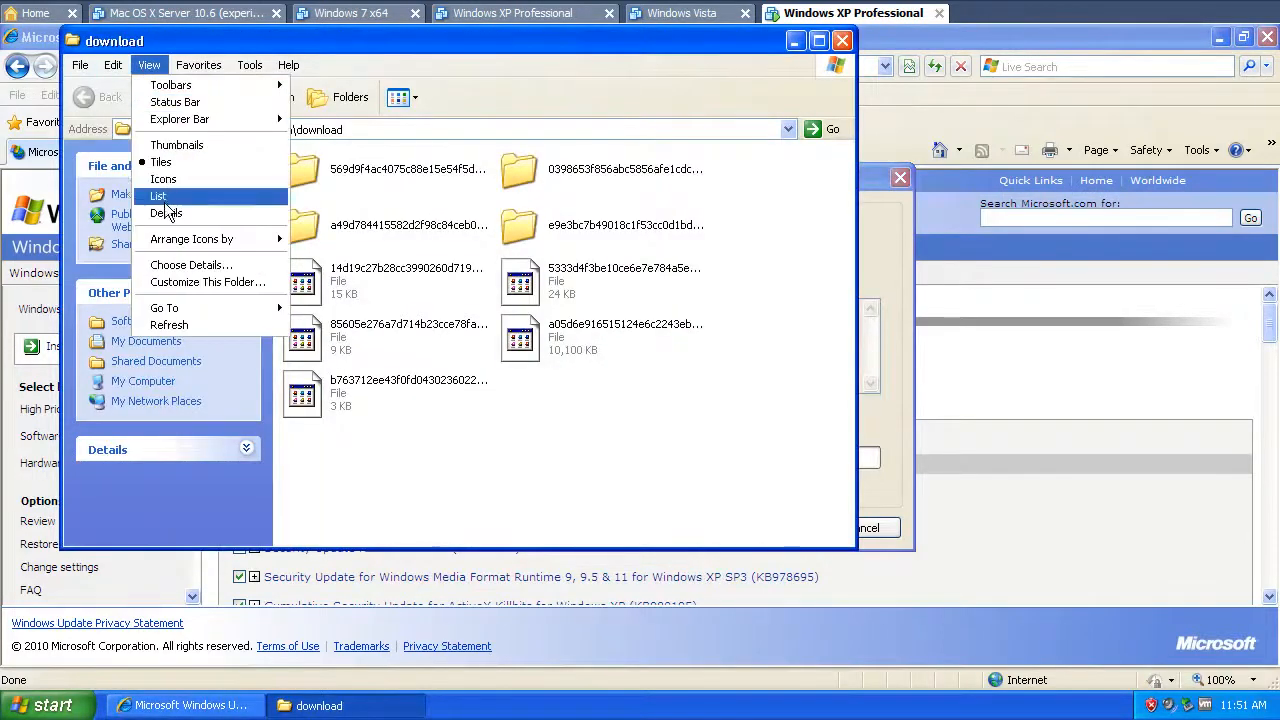
View the folder's files in detail and switch between the installer and the SoftwareDistribution window
click(166, 212)
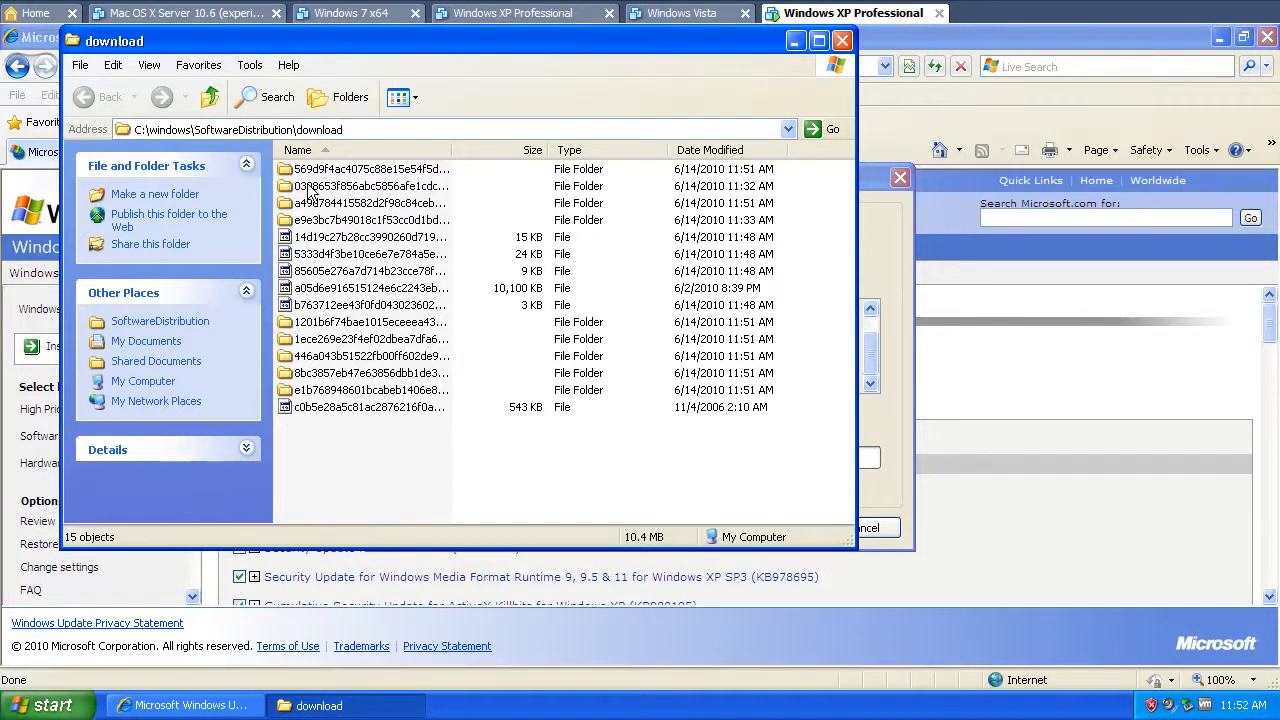
right_click(336, 500)
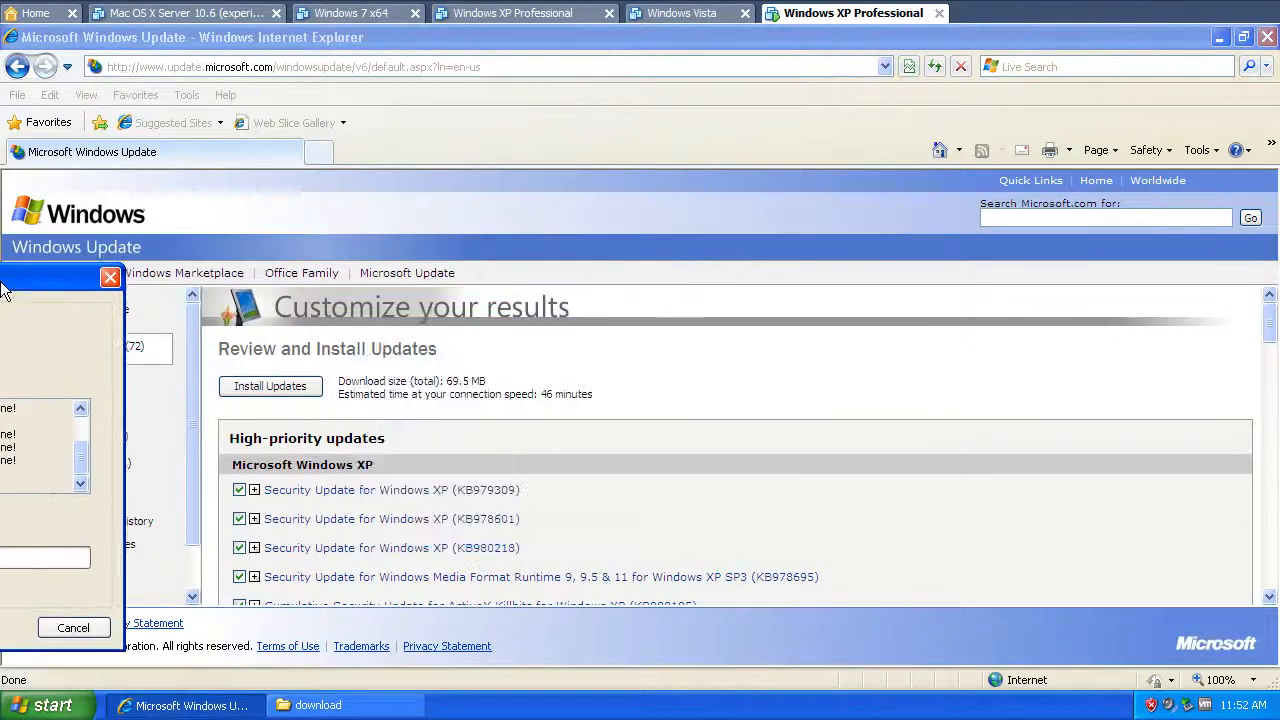
click(270, 386)
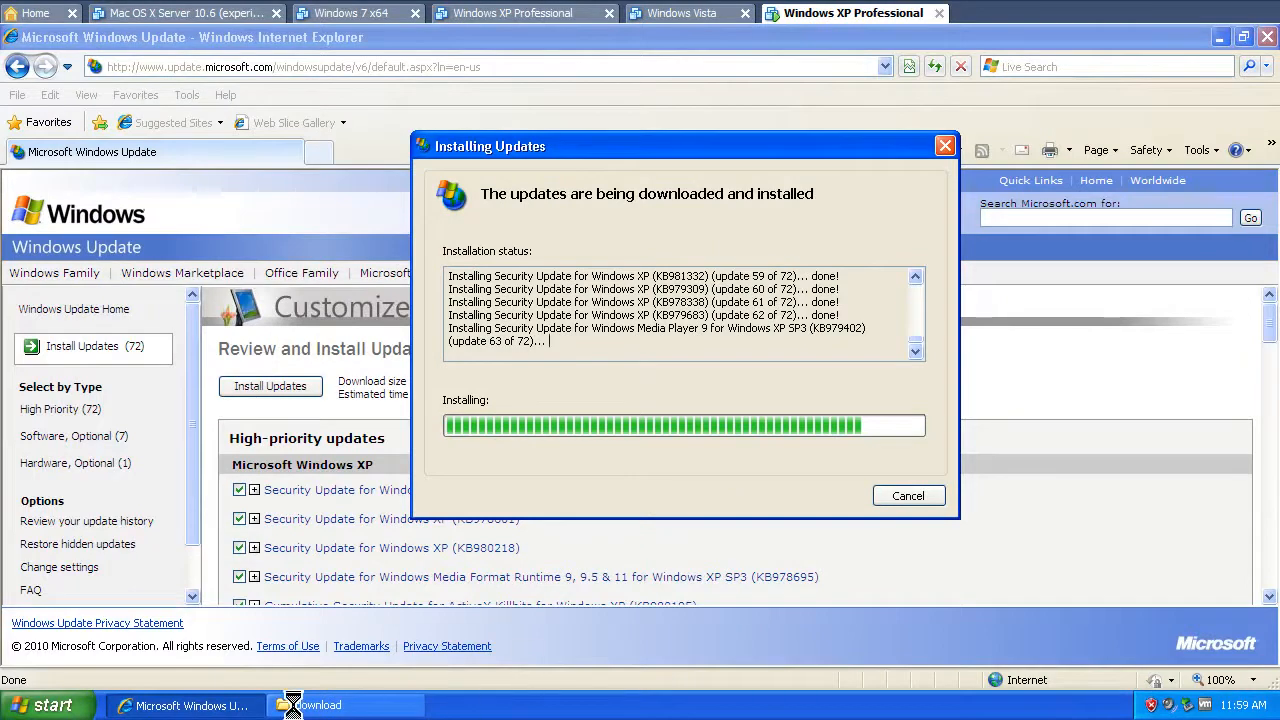
click(344, 704)
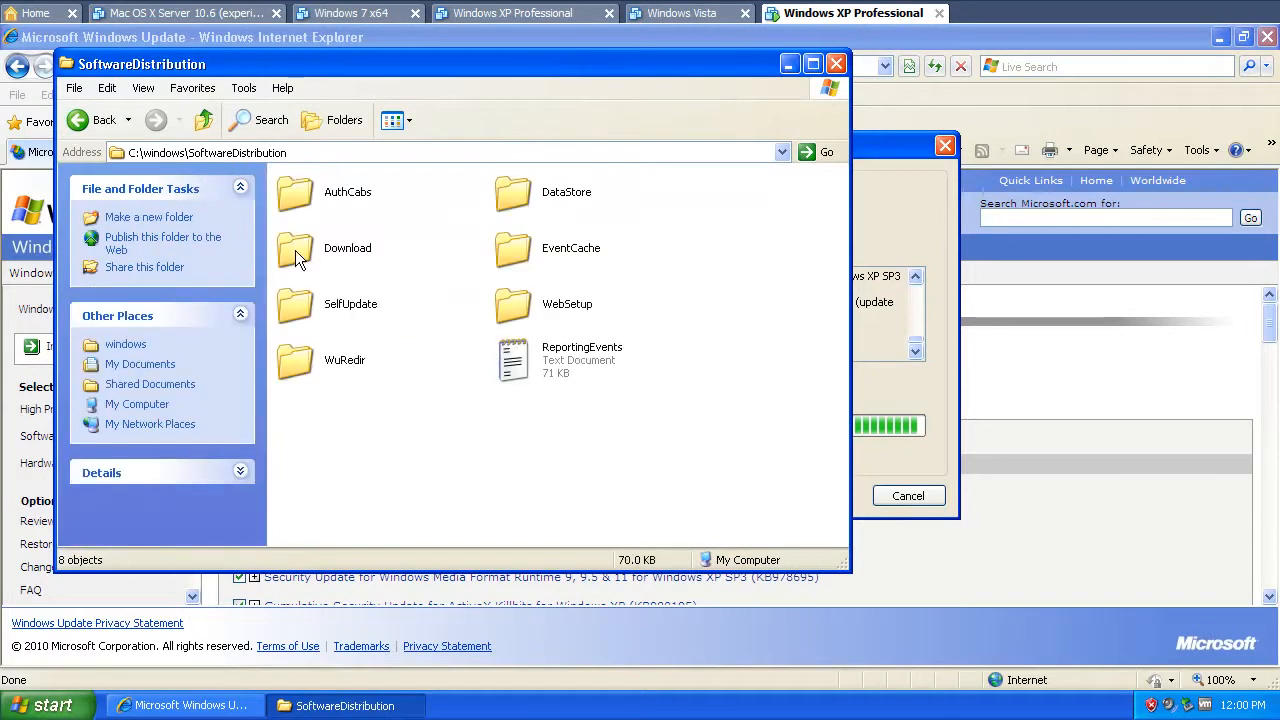
mouse_move(296, 250)
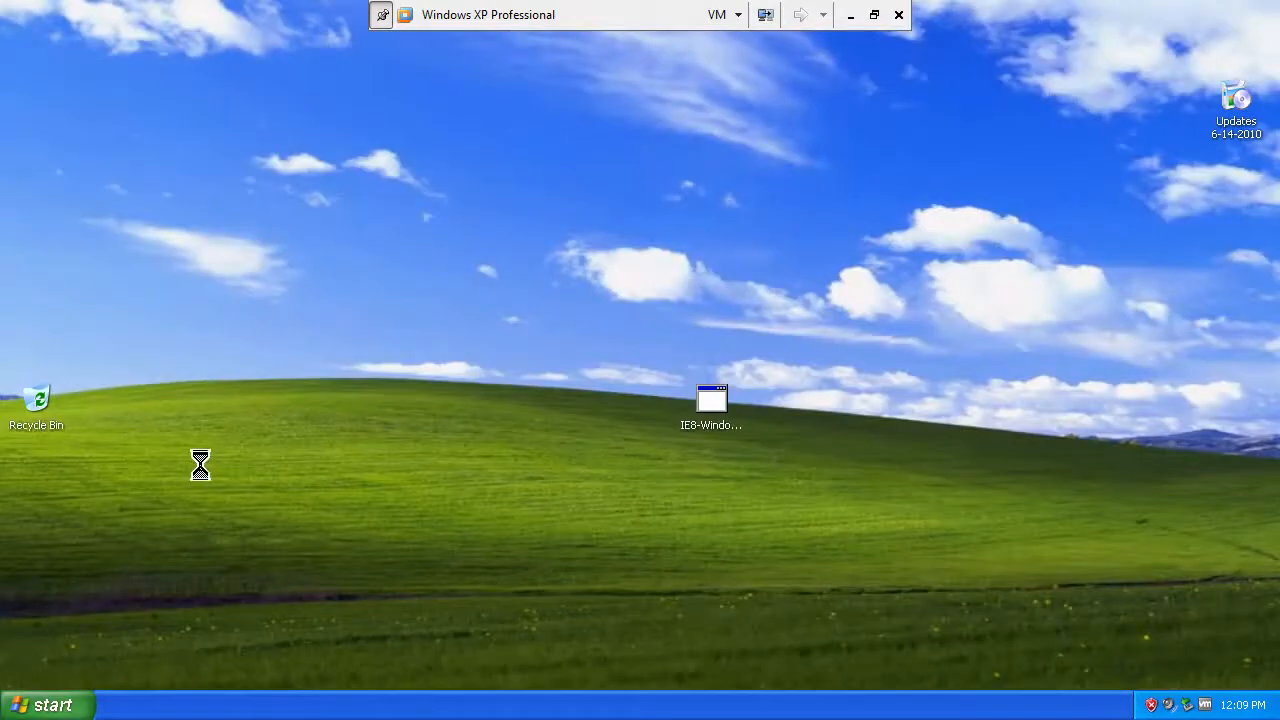
Delete the IE8 installer, run c:\windows\SoftwareDistribution and select everything in Download
click(712, 404)
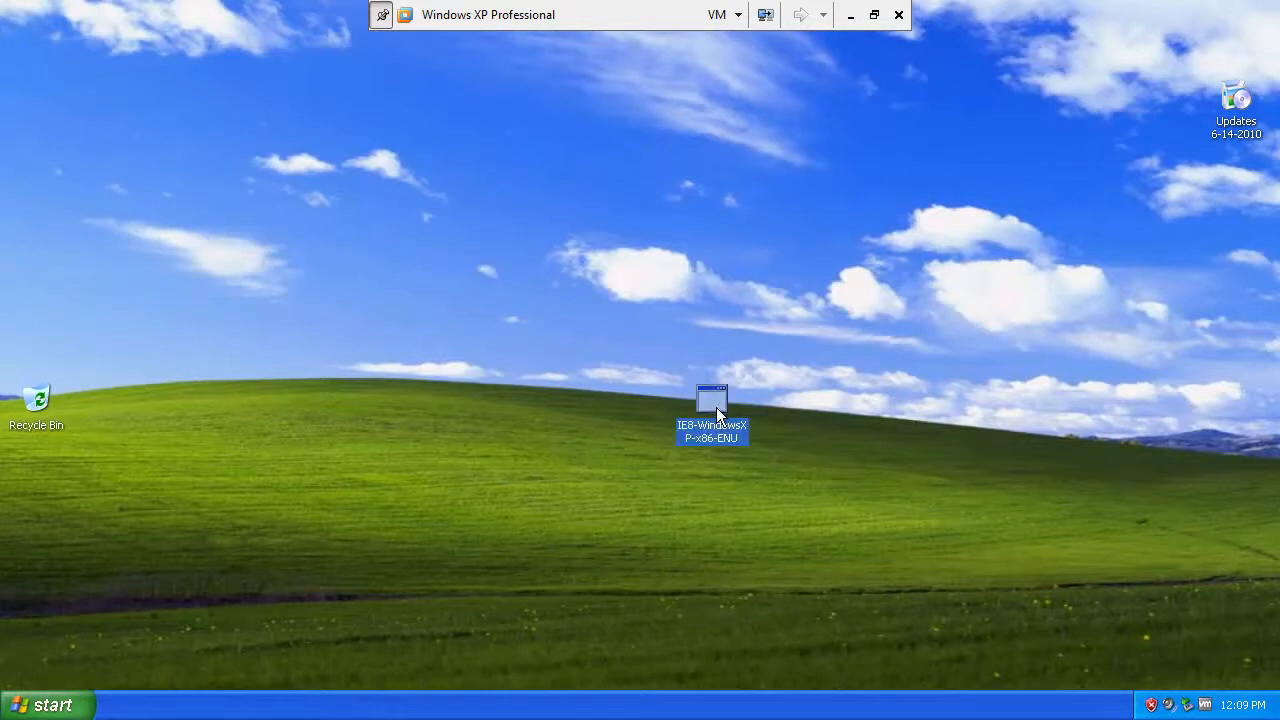
key(Delete)
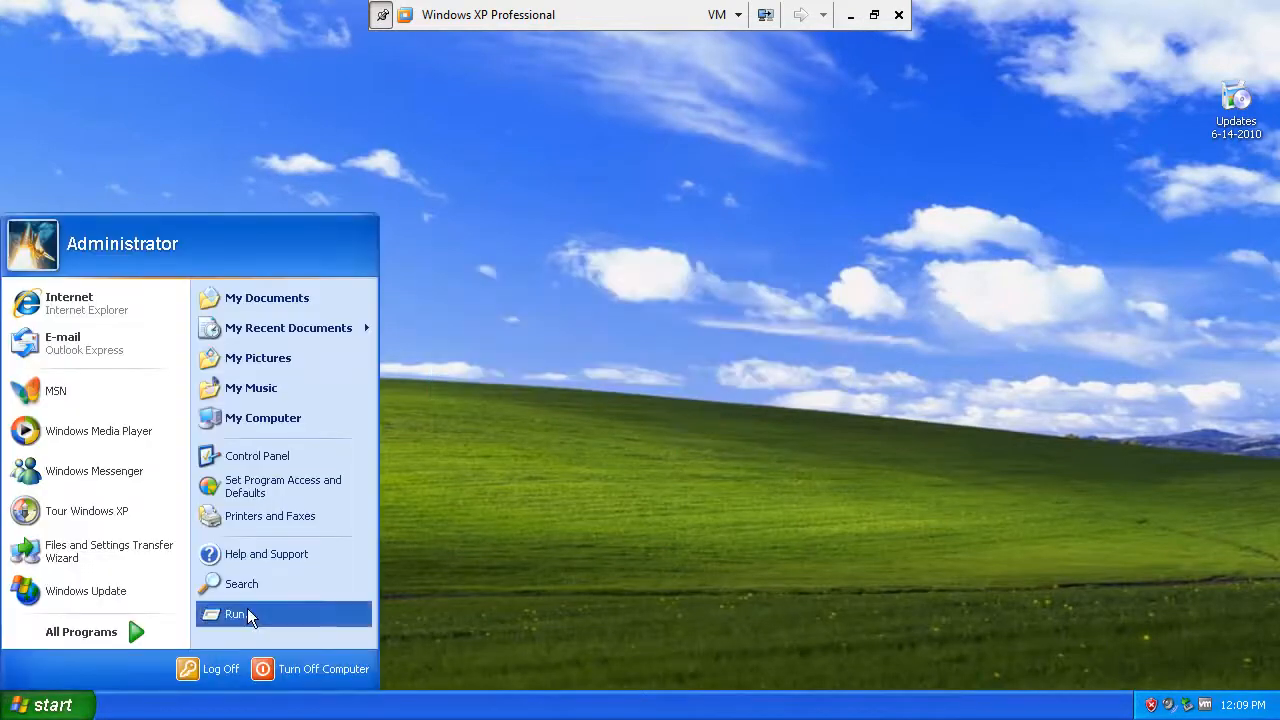
click(236, 612)
text(c:\windows\SoftwareDistribution)
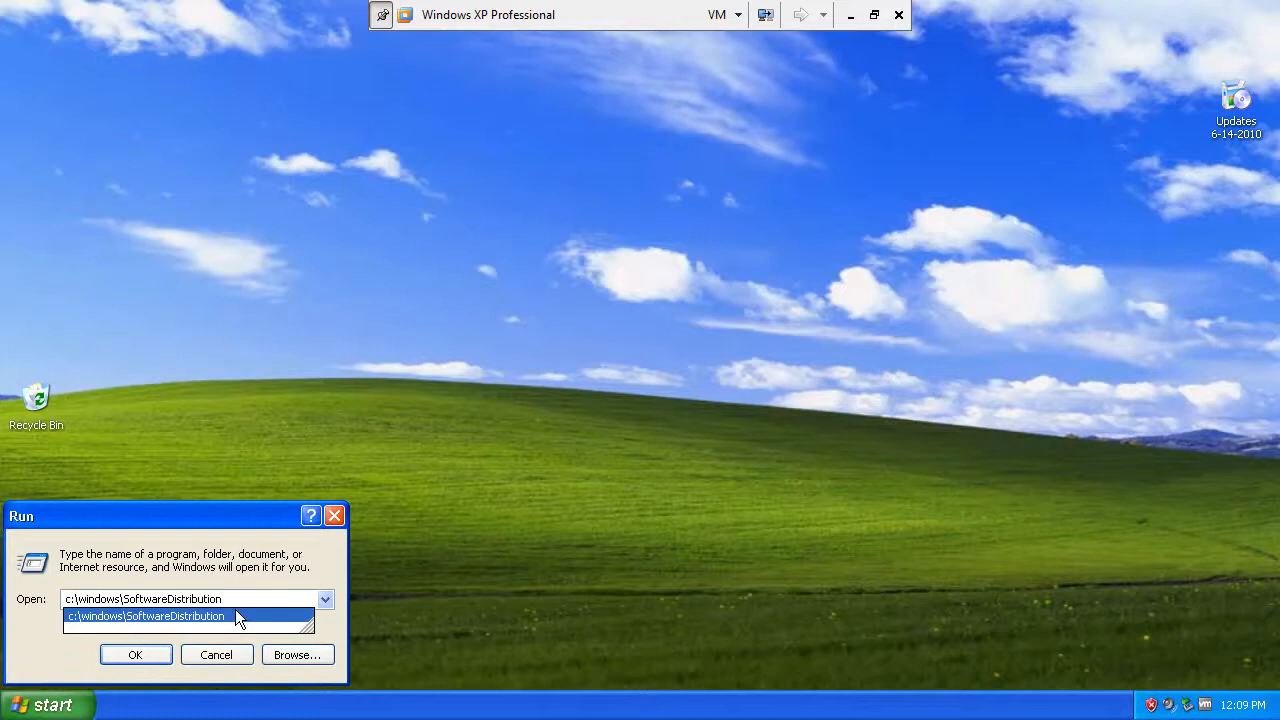
click(136, 654)
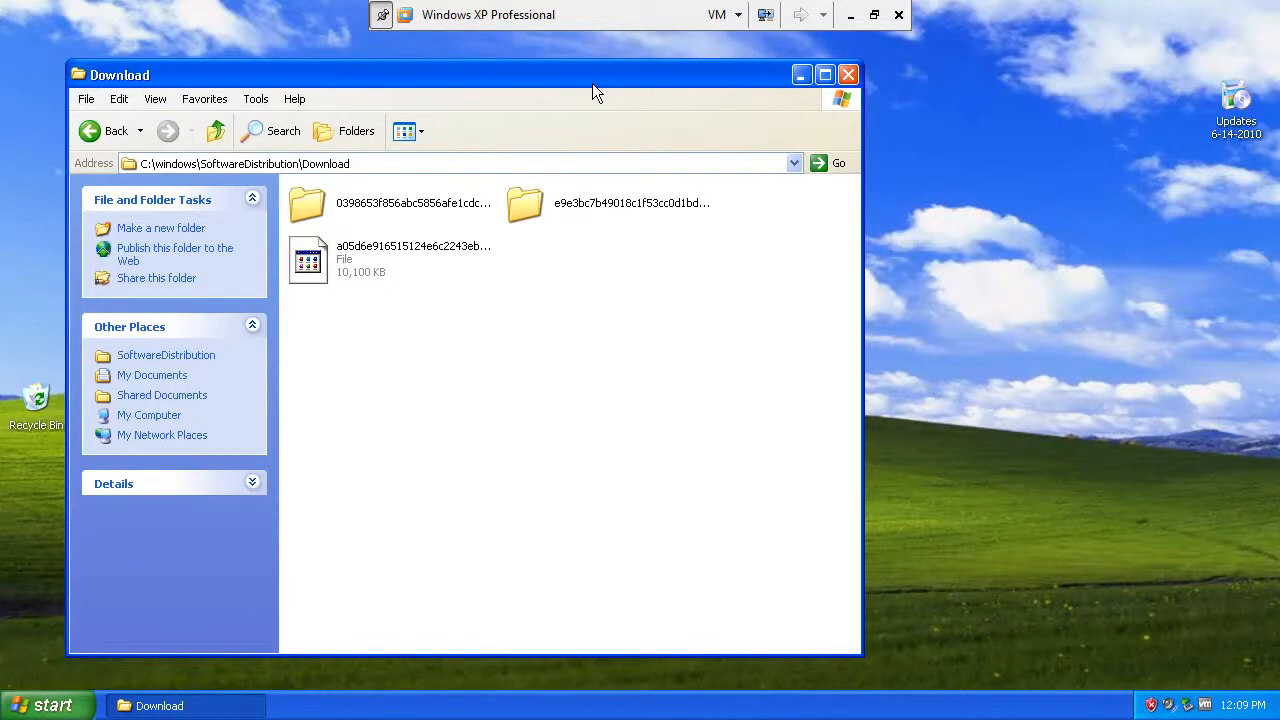
key(ctrl+a)
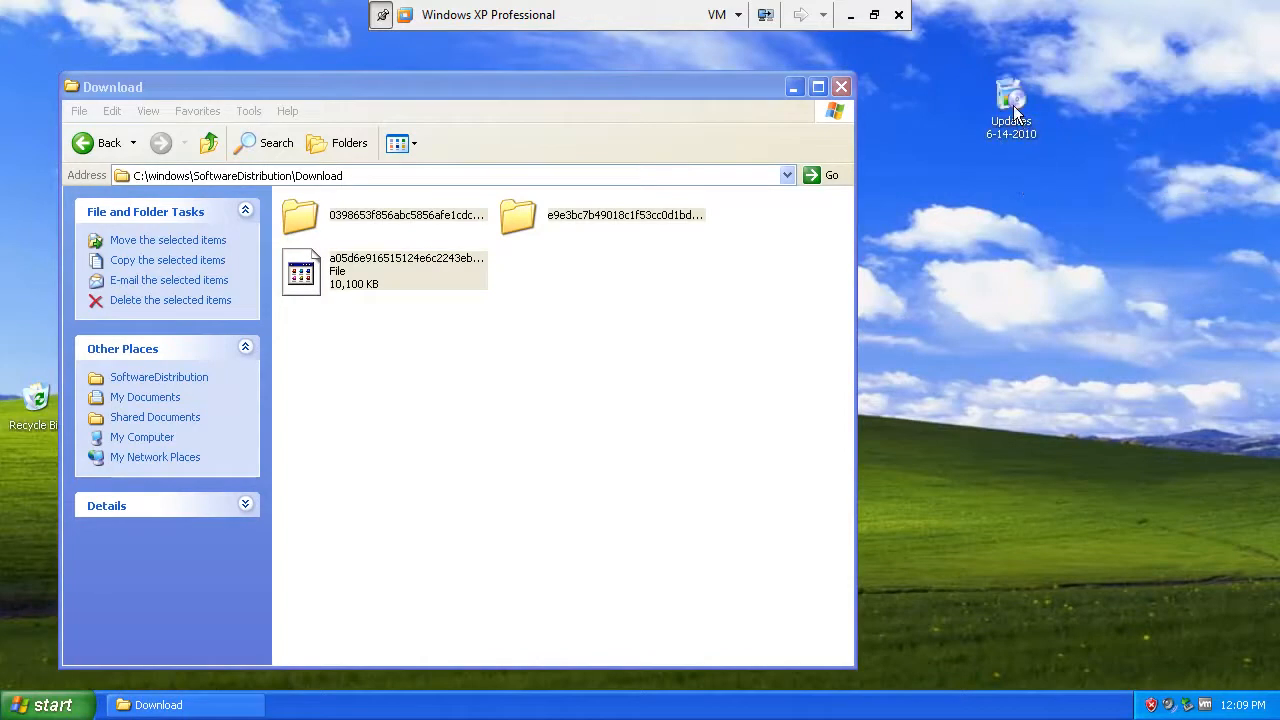
Extract the Updates self-extracting archive into SoftwareDistribution, overwriting iecompat.dll
double_click(300, 270)
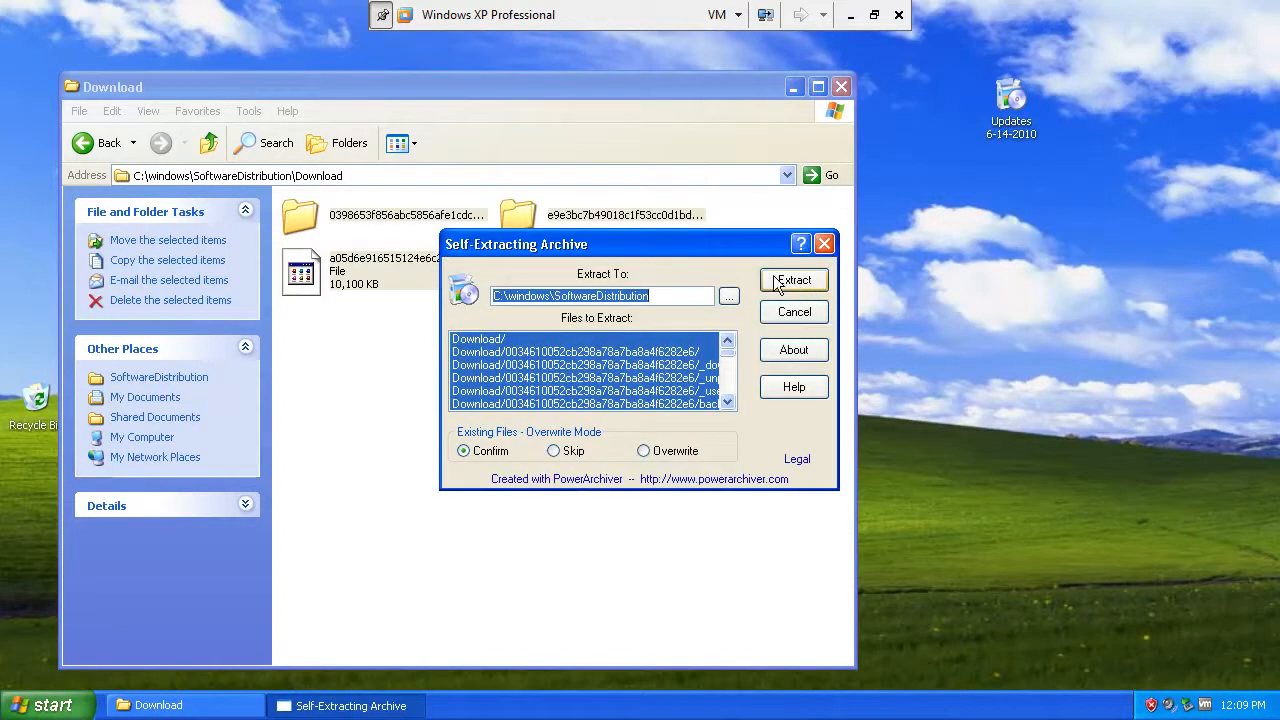
mouse_move(556, 324)
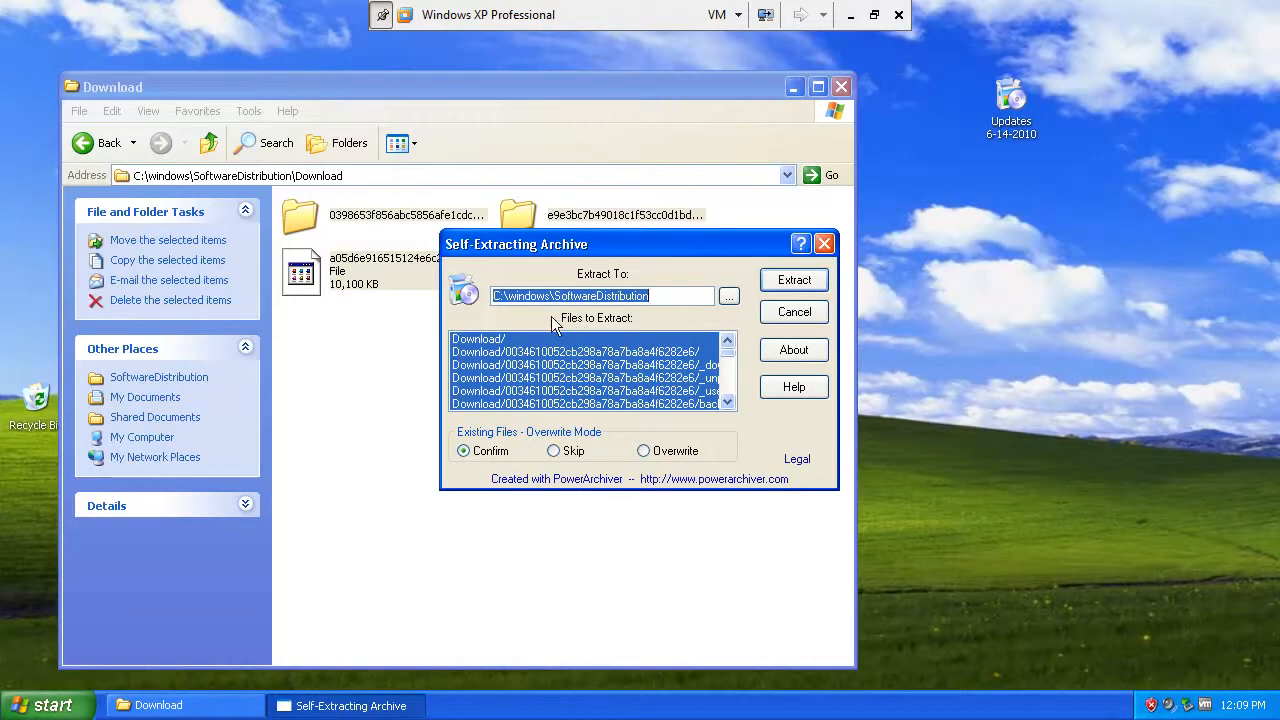
mouse_move(1030, 112)
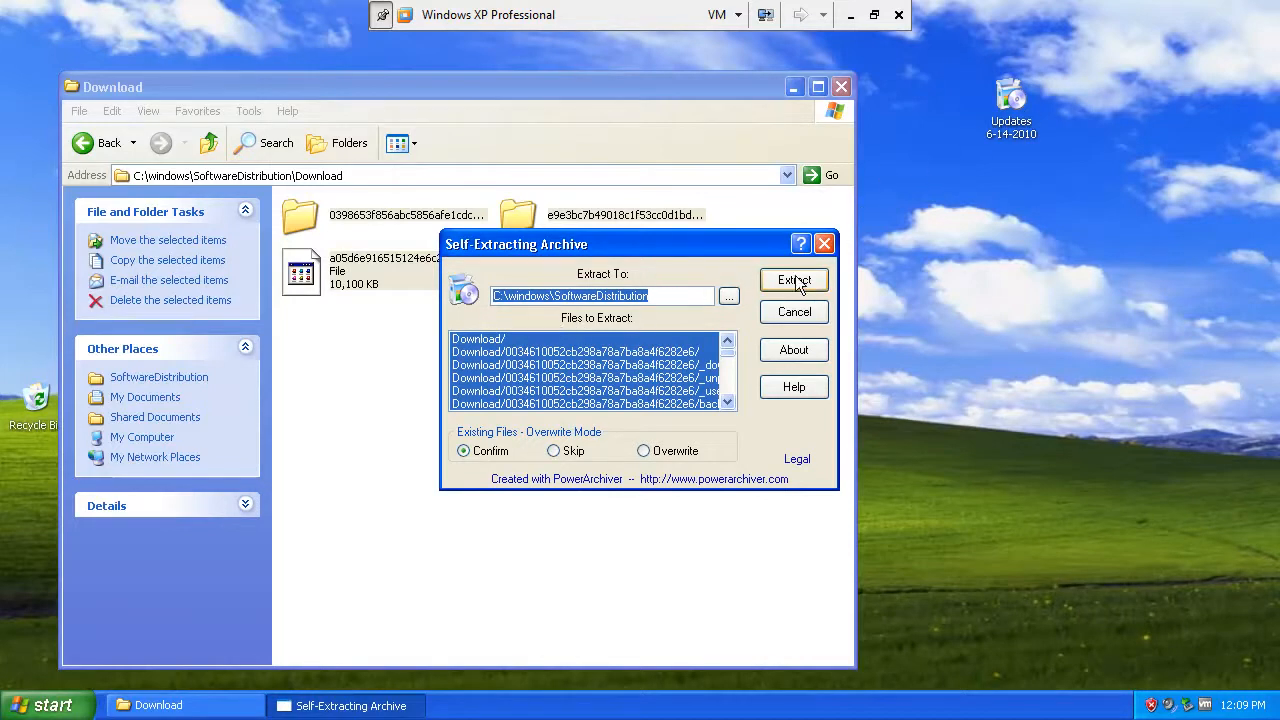
click(792, 280)
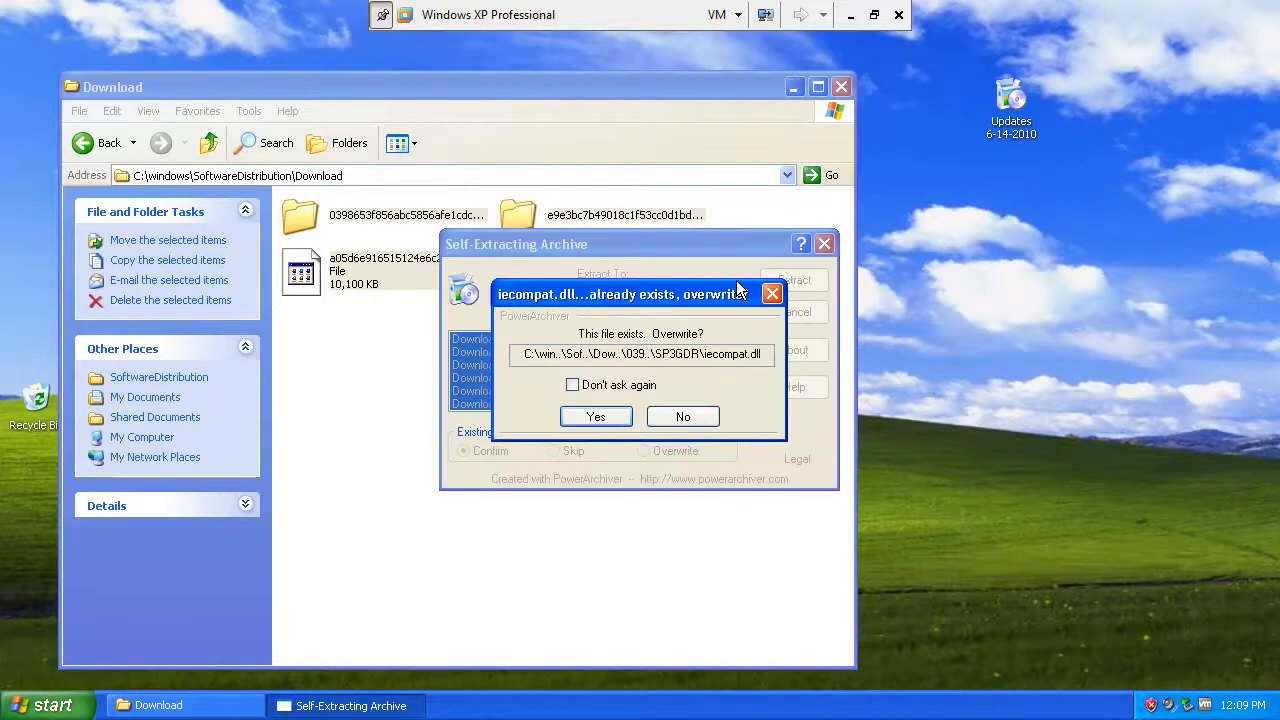
click(596, 416)
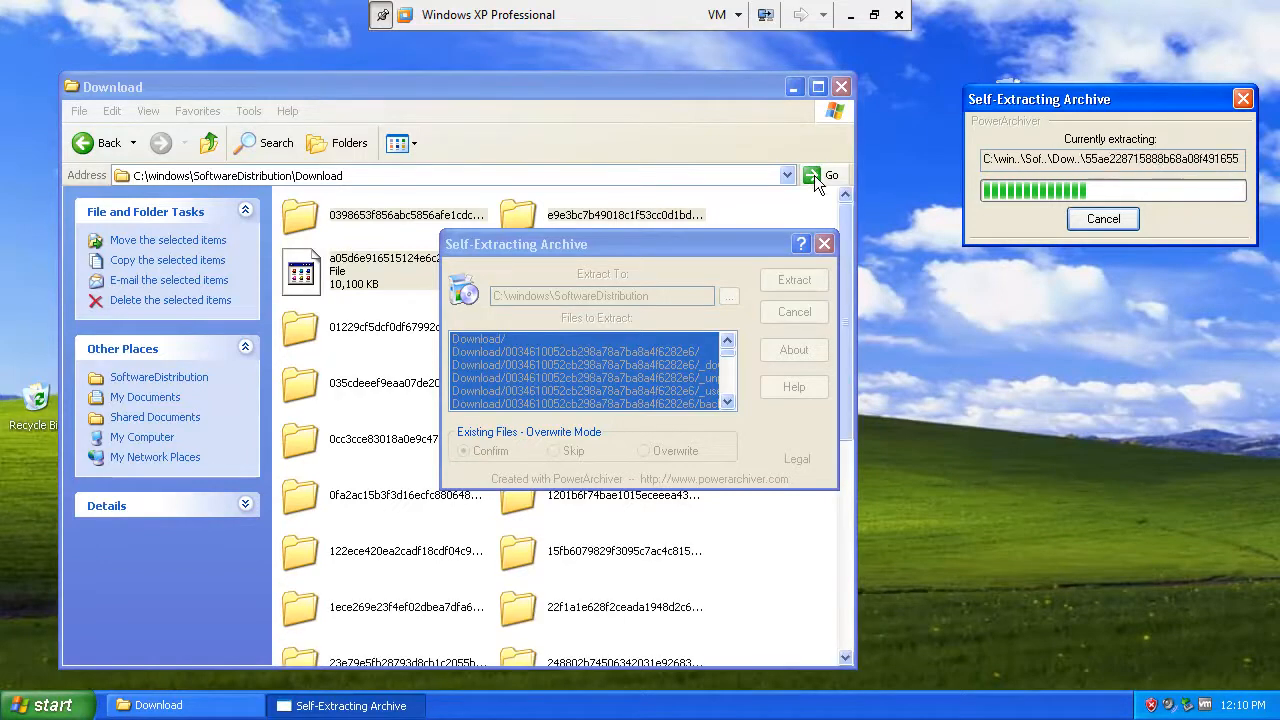
Show the Download folder as a detailed list, then close the folder window
click(148, 110)
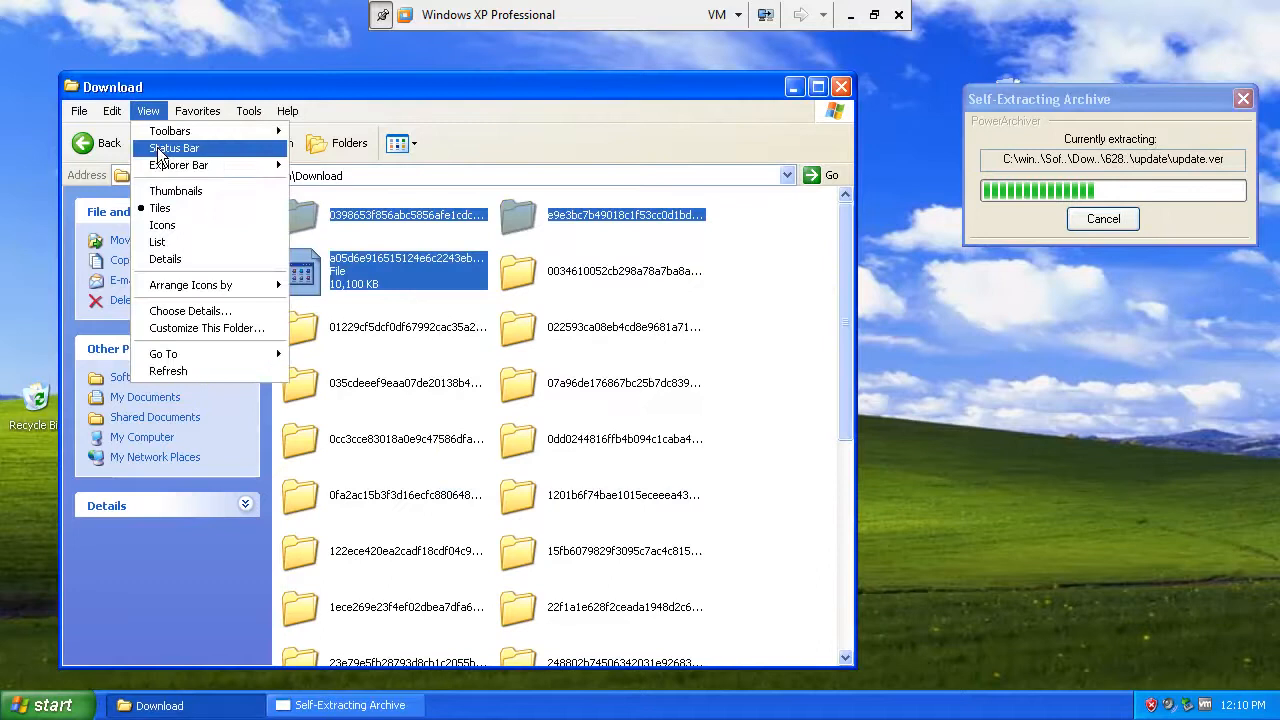
click(164, 260)
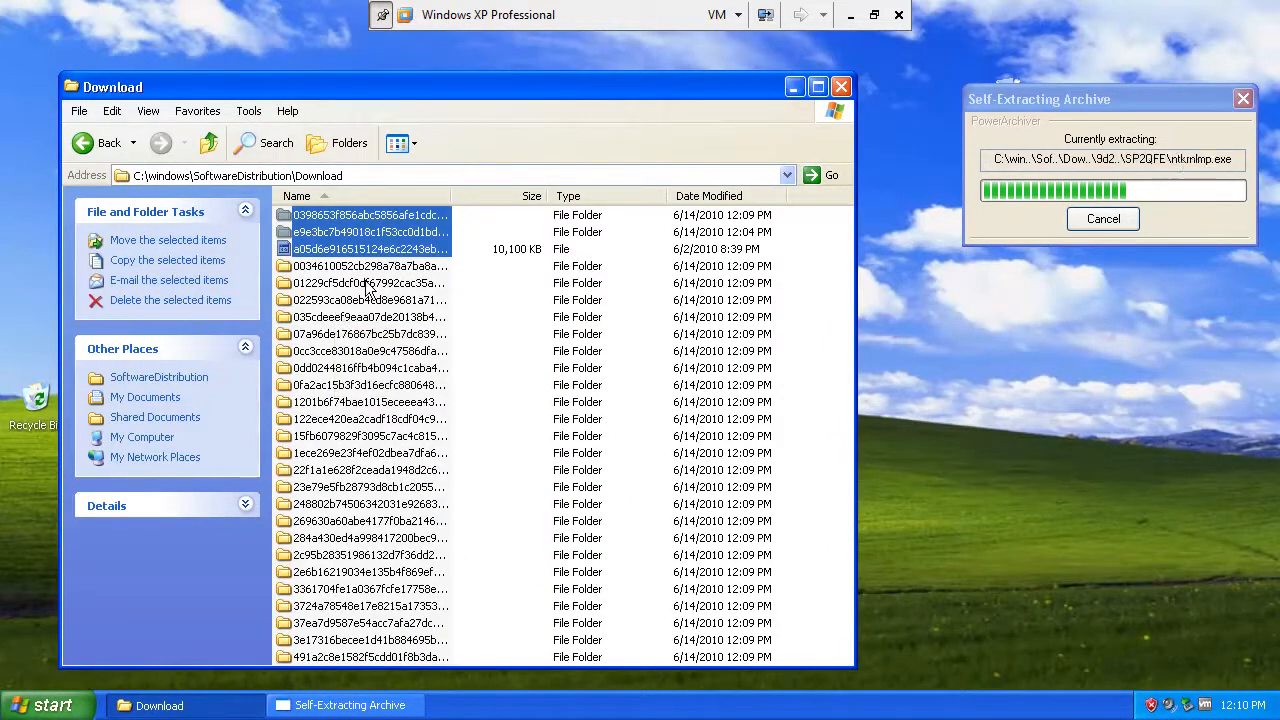
mouse_move(364, 284)
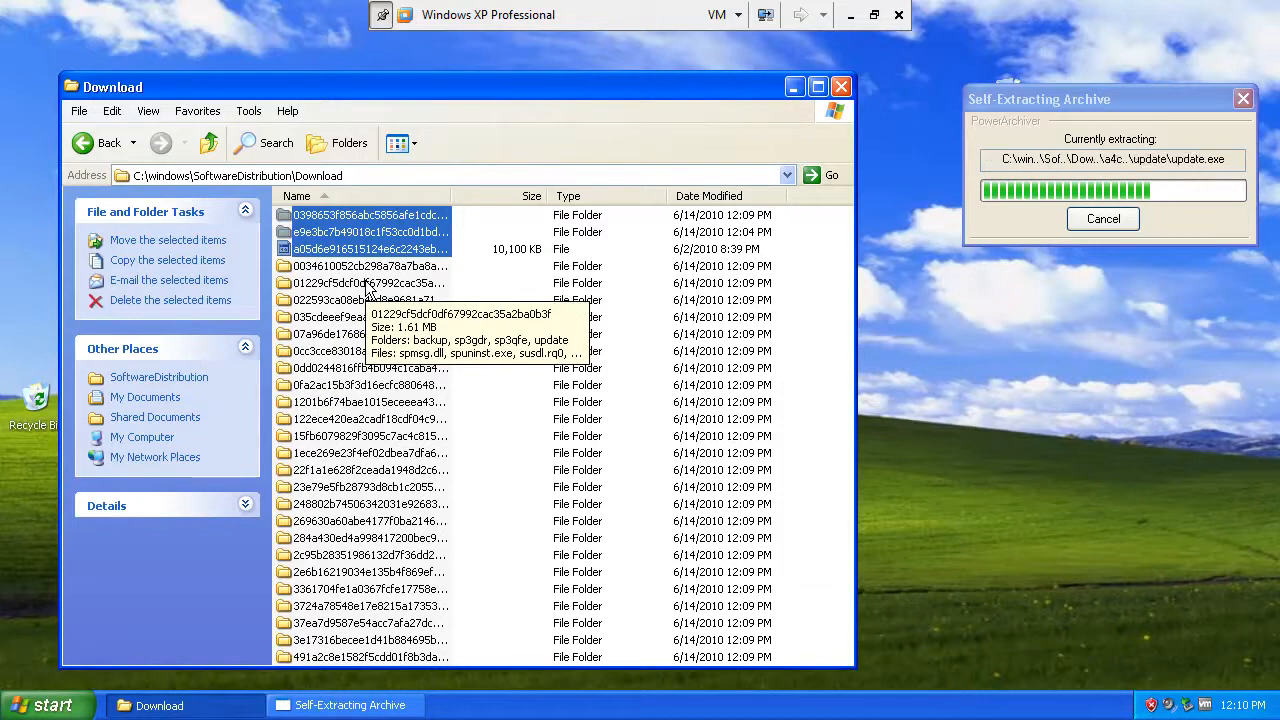
mouse_move(490, 278)
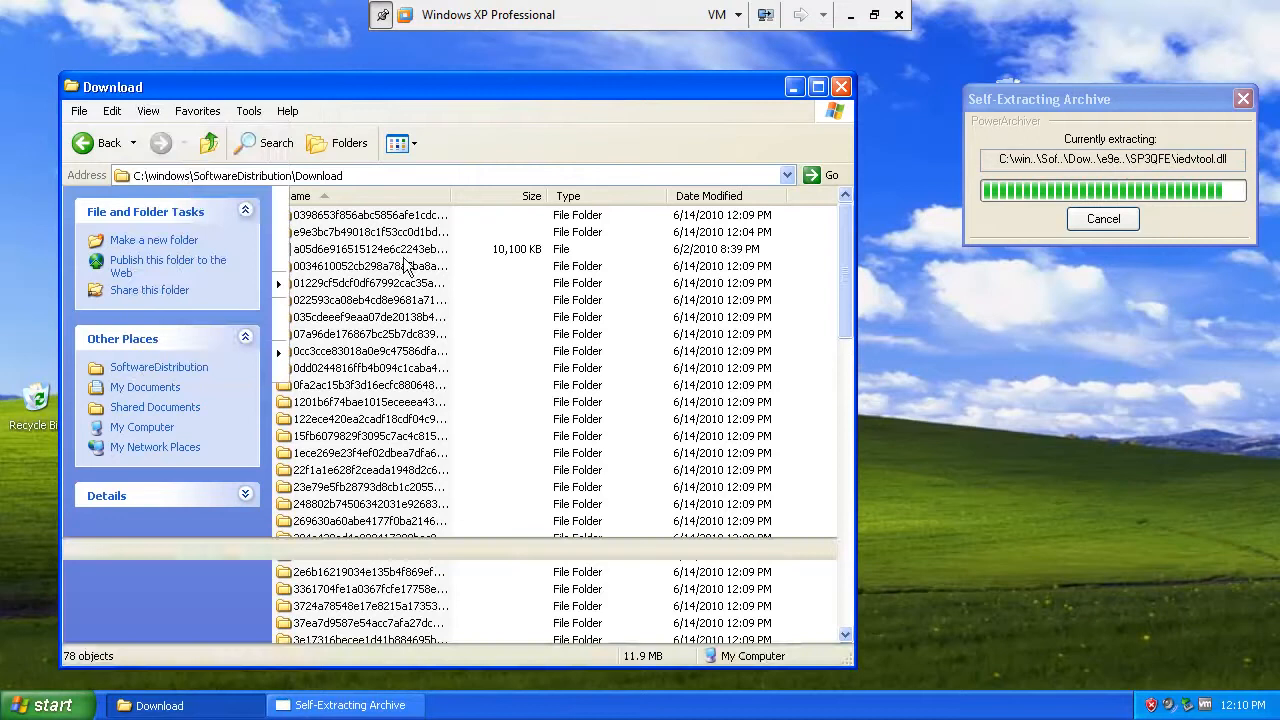
click(370, 248)
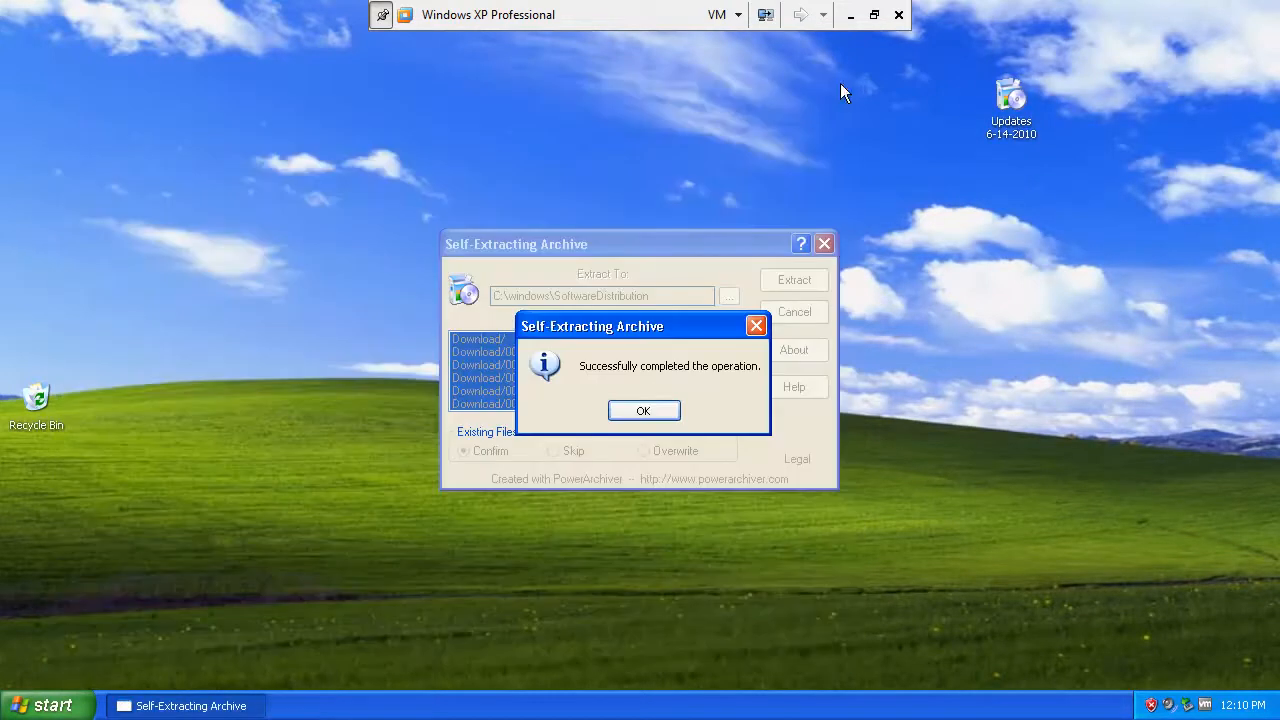
Dismiss the extraction message and launch Windows Update from Start, postponing IE8 setup
click(644, 410)
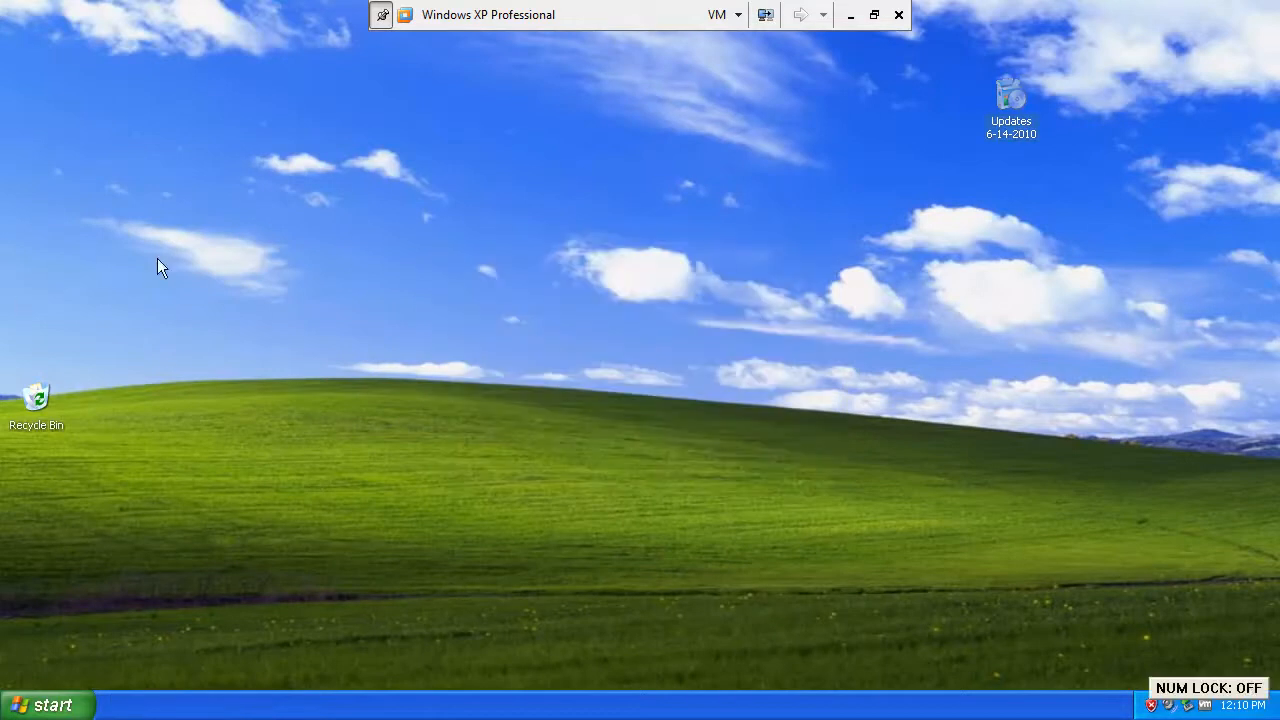
click(48, 704)
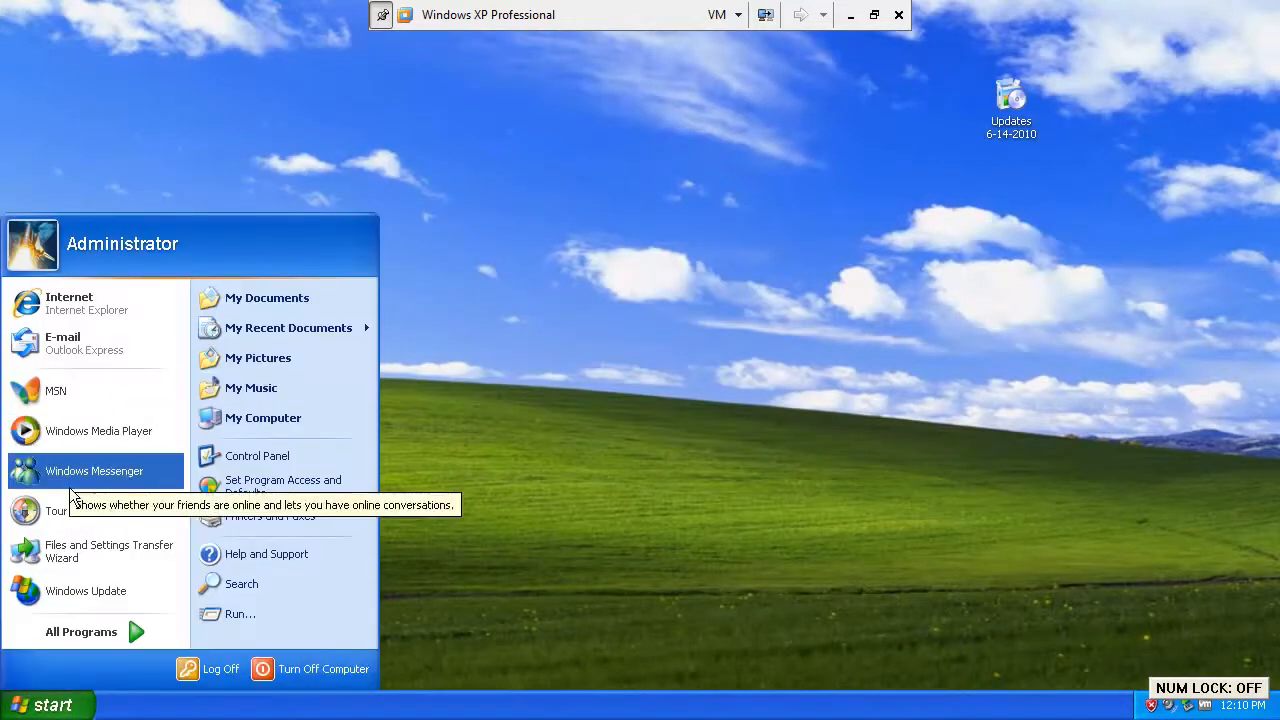
click(510, 374)
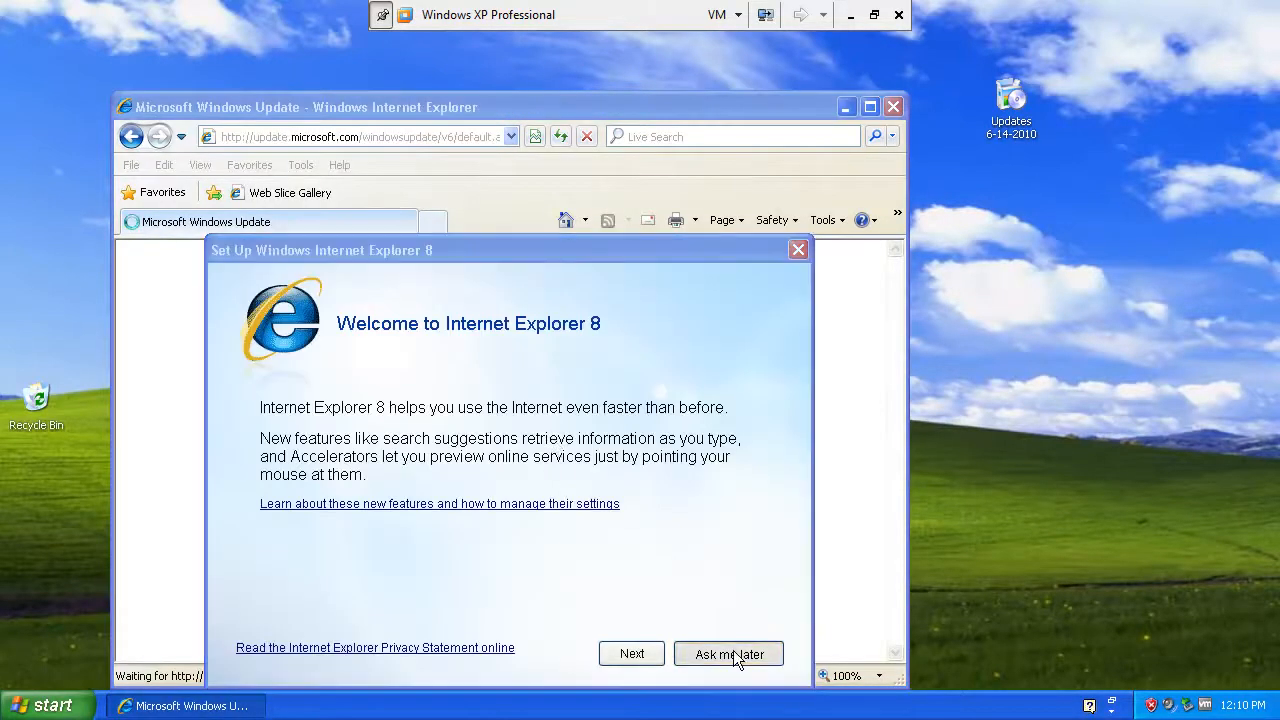
click(728, 654)
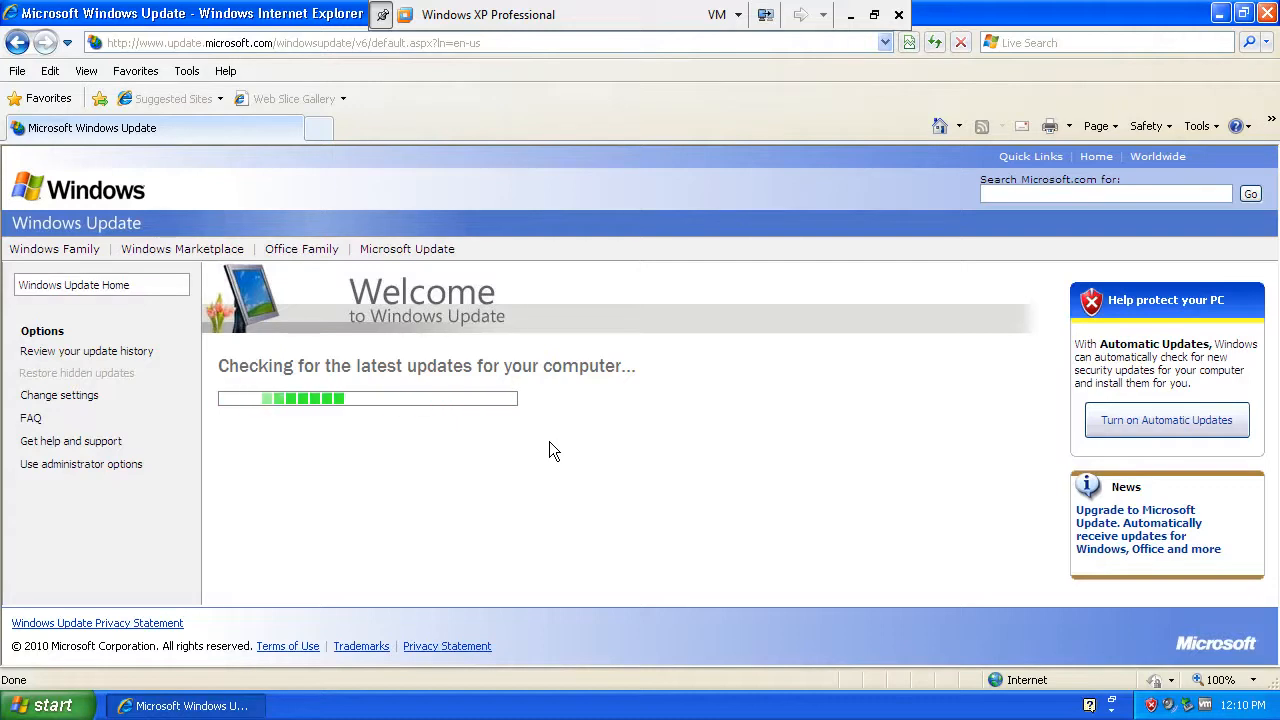
mouse_move(424, 344)
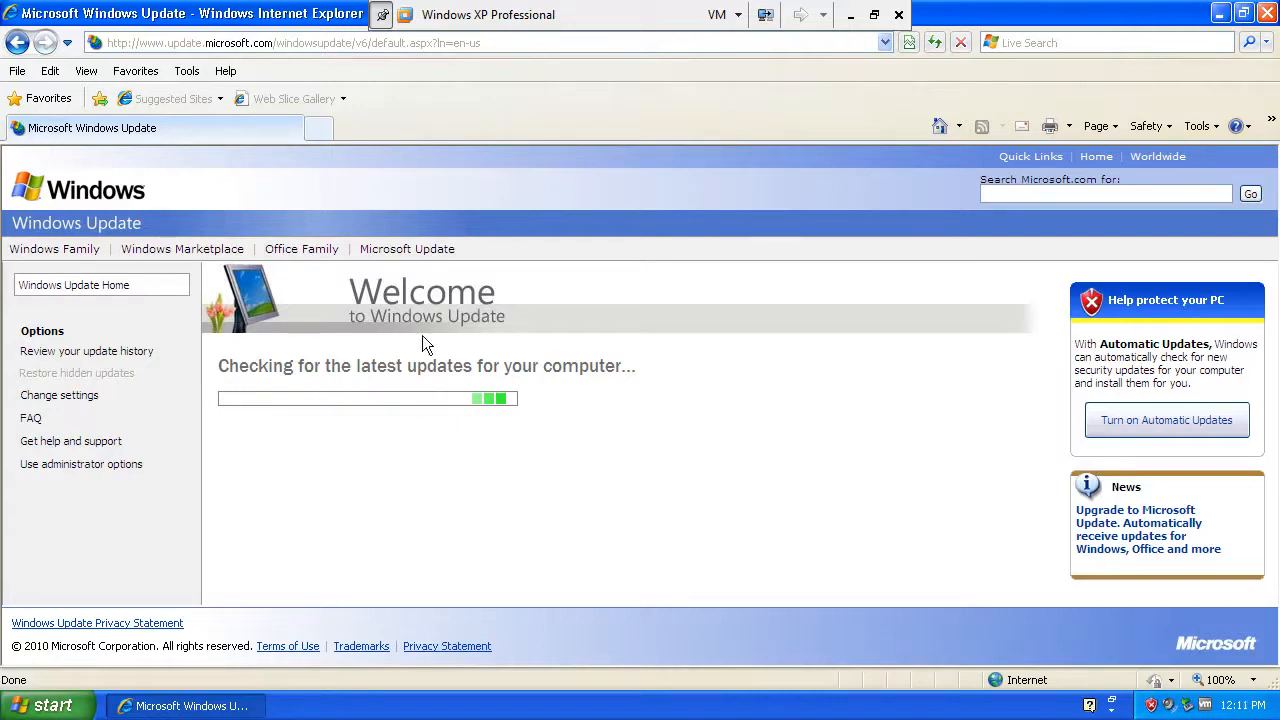
mouse_move(256, 392)
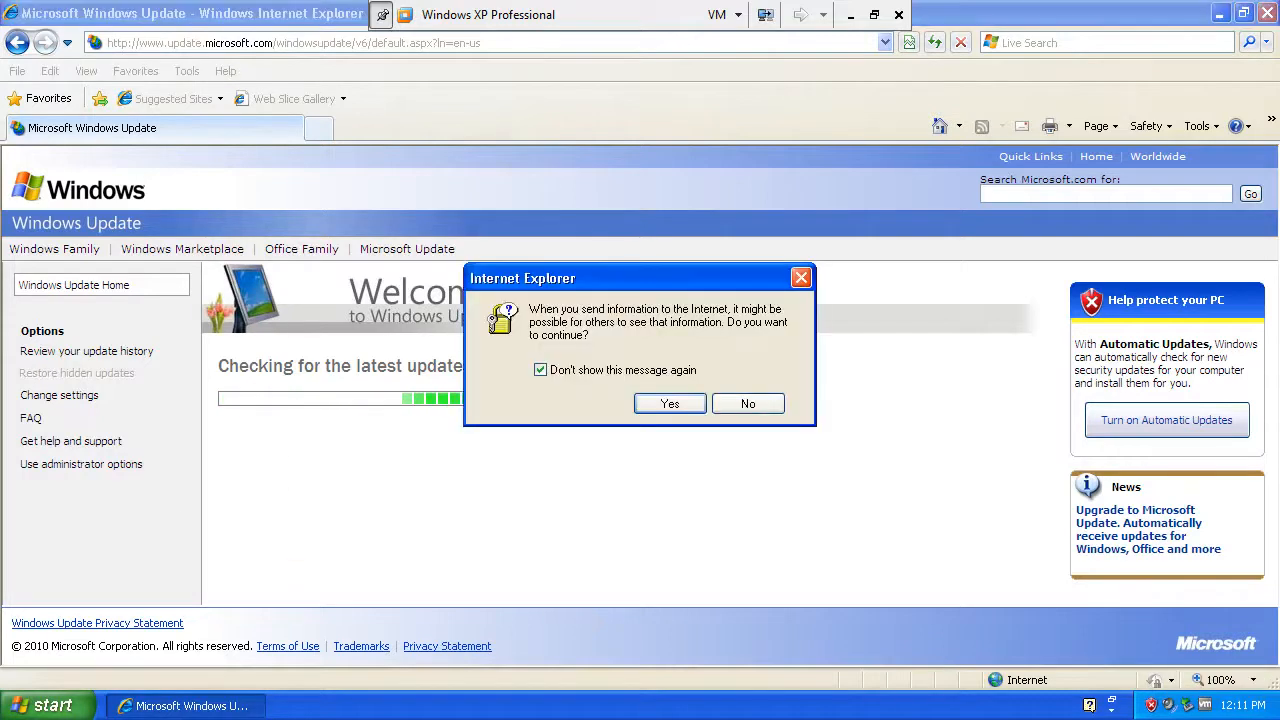
Confirm the security prompt, install the newer Windows Update software, and continue to the available updates
click(668, 404)
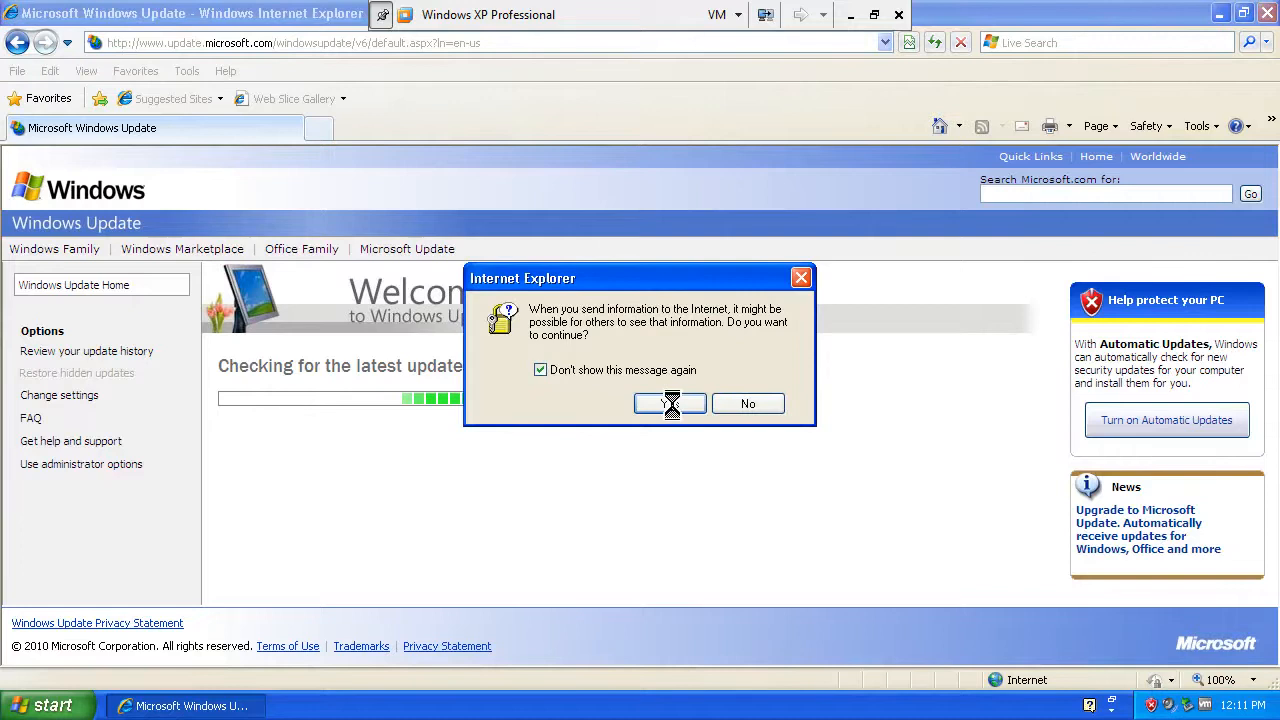
click(668, 404)
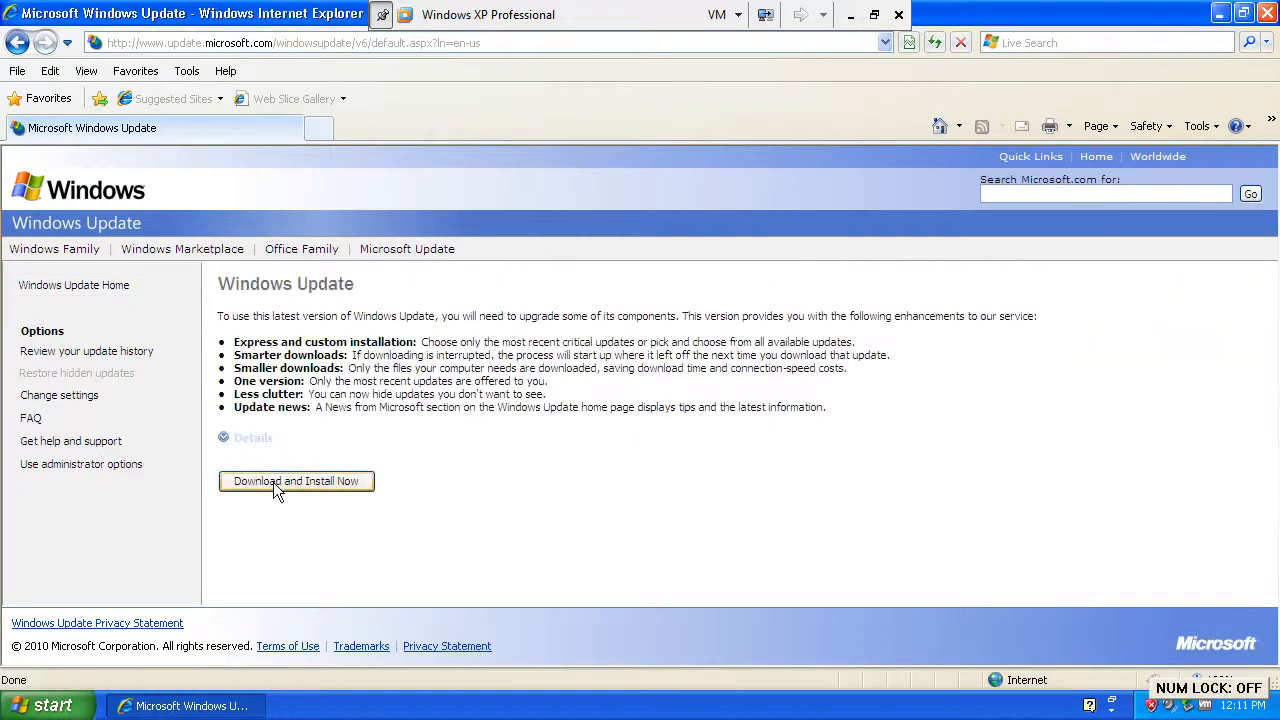
click(296, 480)
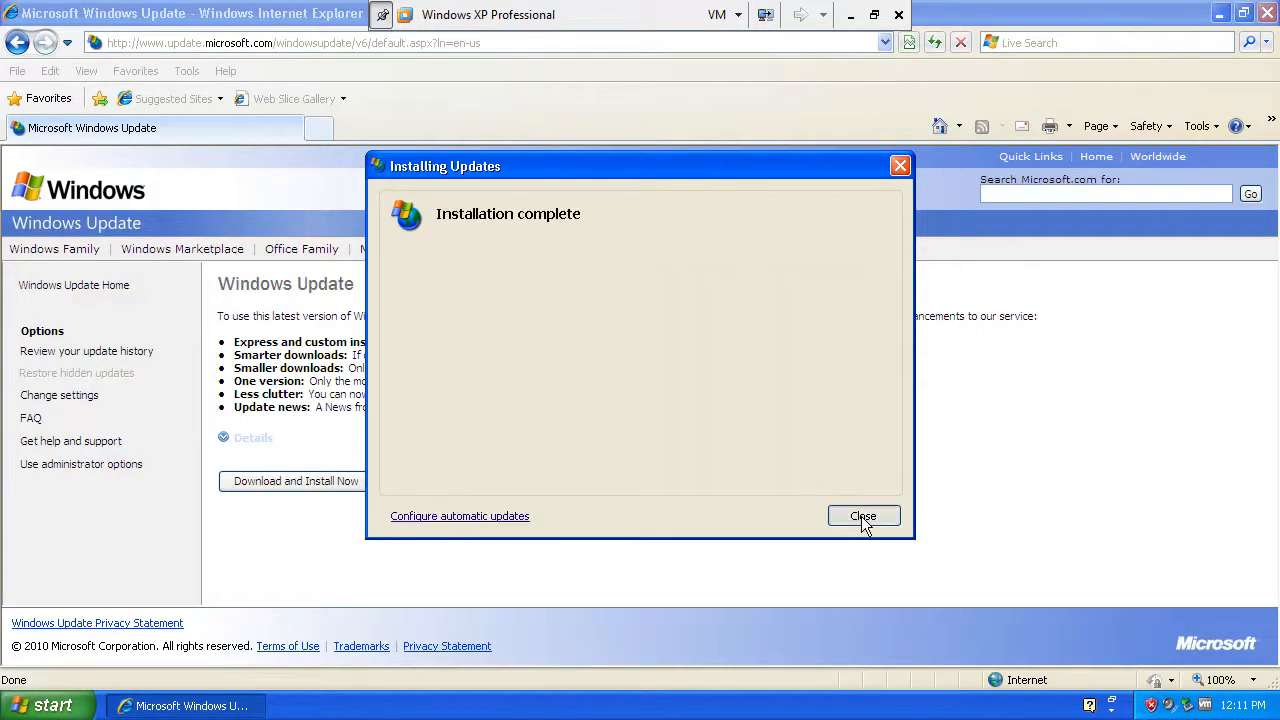
click(864, 516)
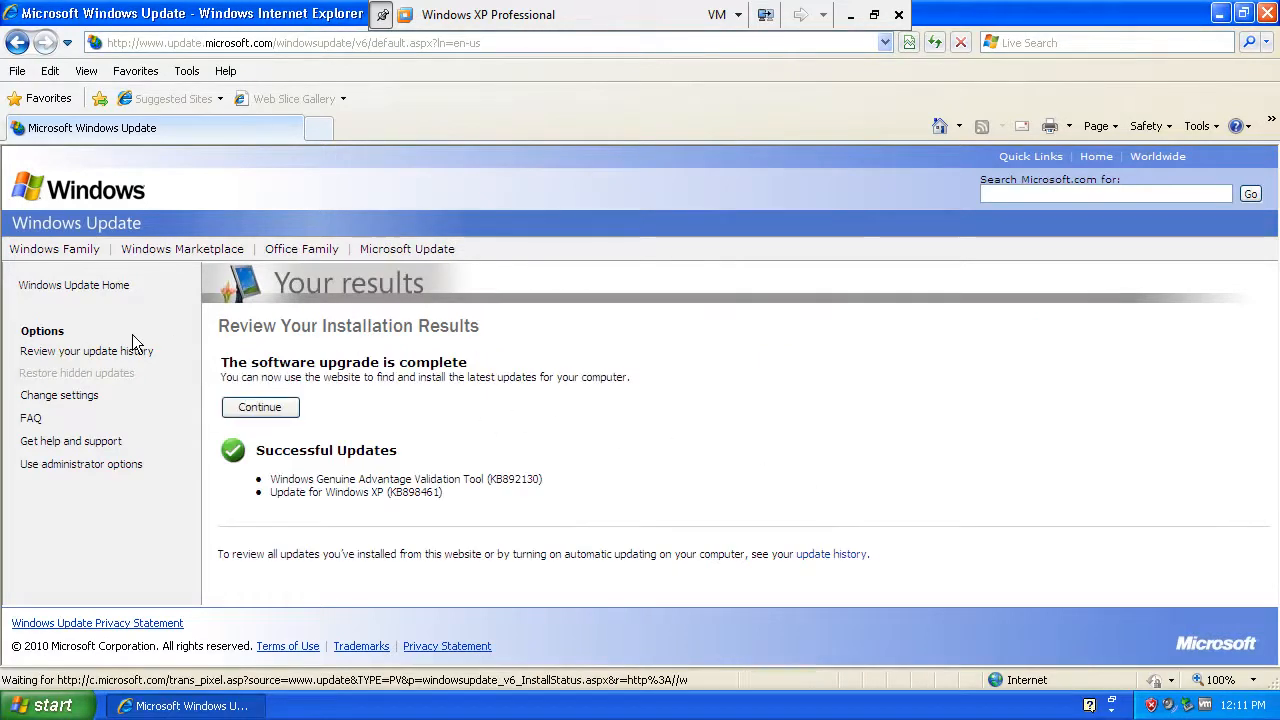
click(260, 408)
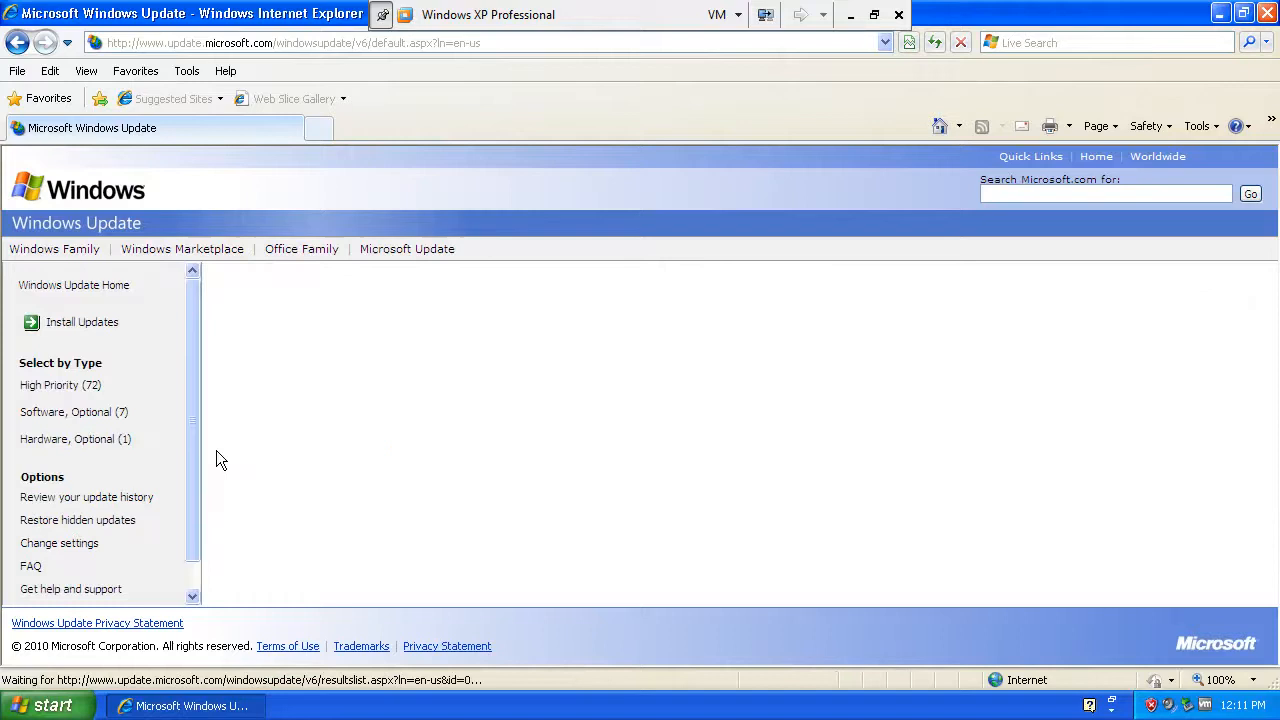